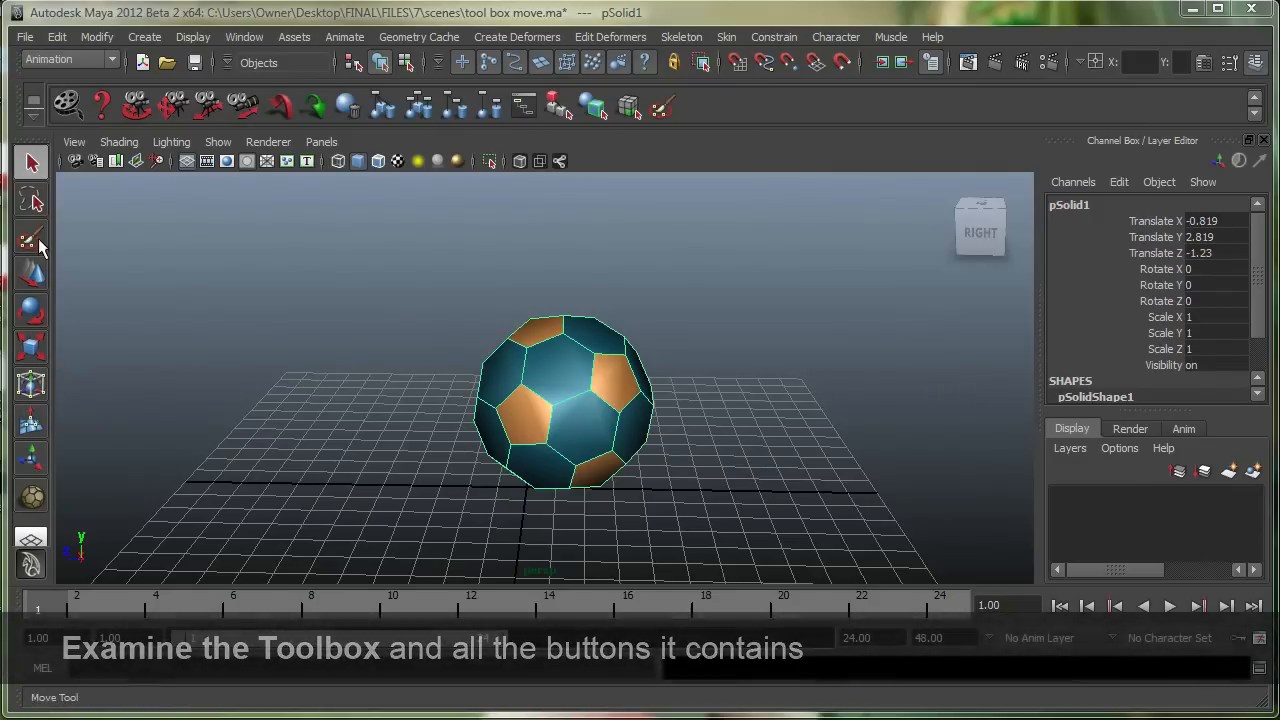
- Cycle through the toolbox's Select, Move, Rotate and Scale tools, ending with the Move manipulator on the ball
left_click(30, 162)
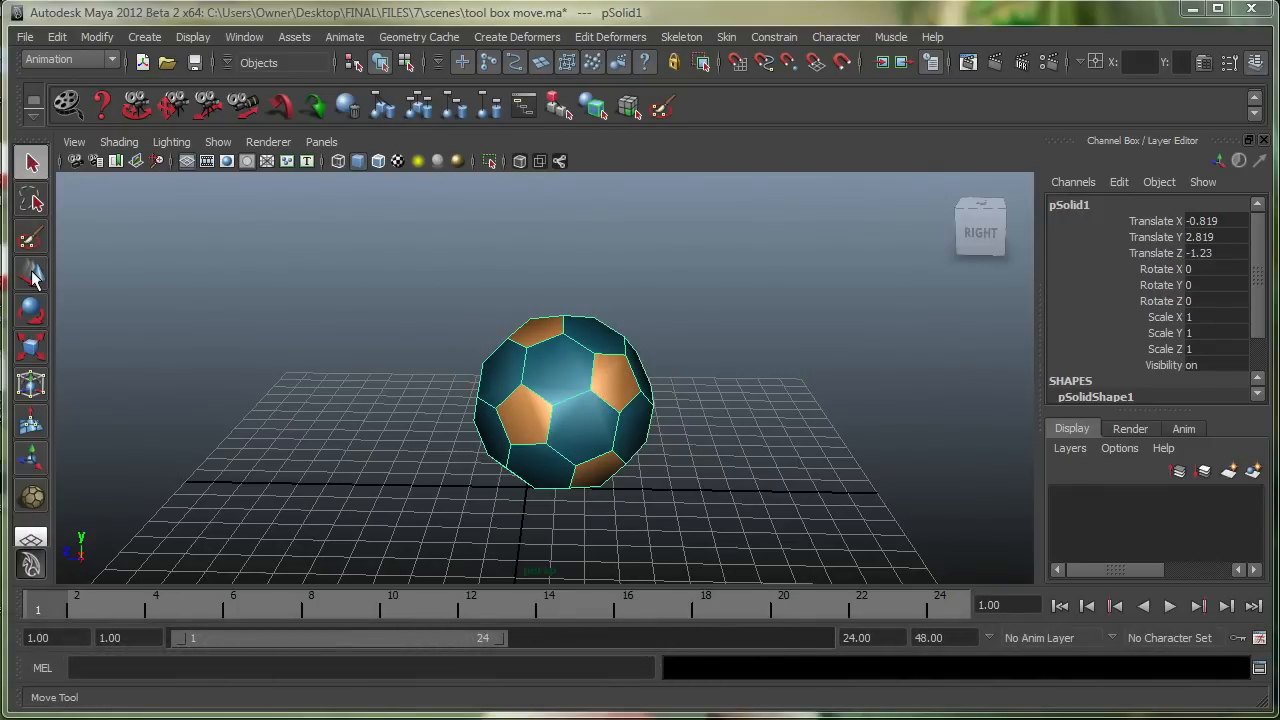
left_click(32, 312)
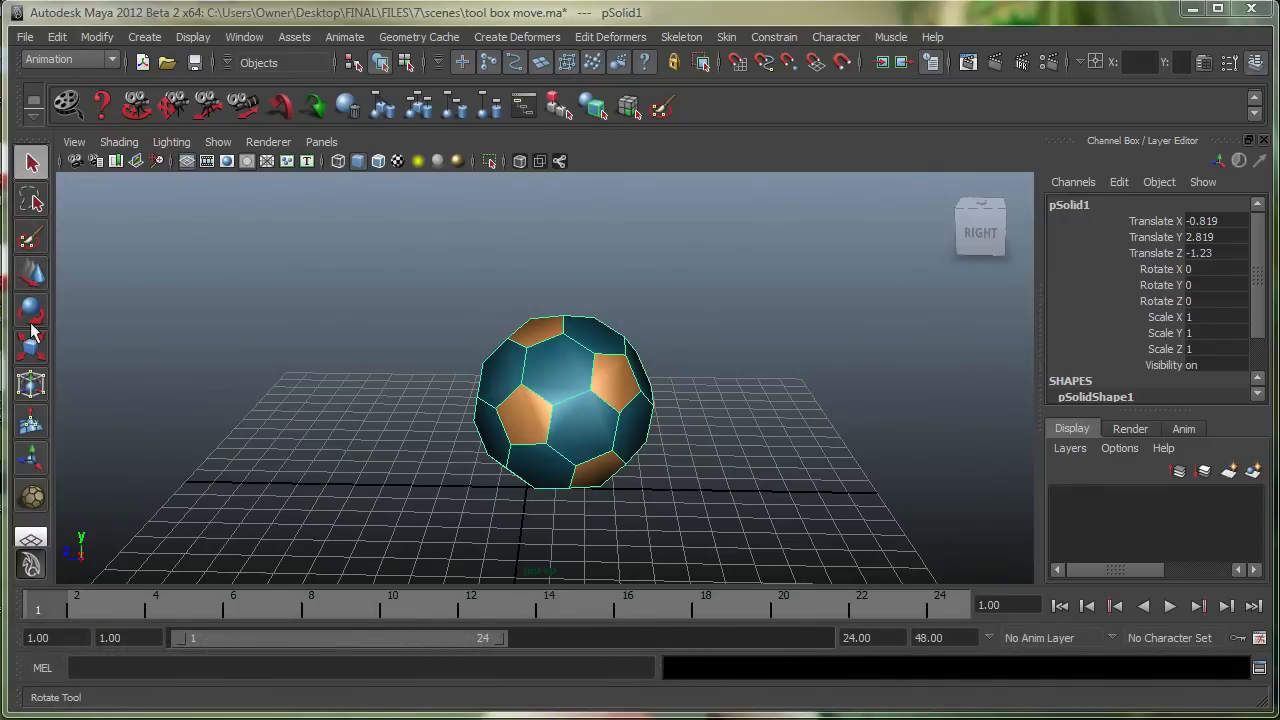
left_click(30, 348)
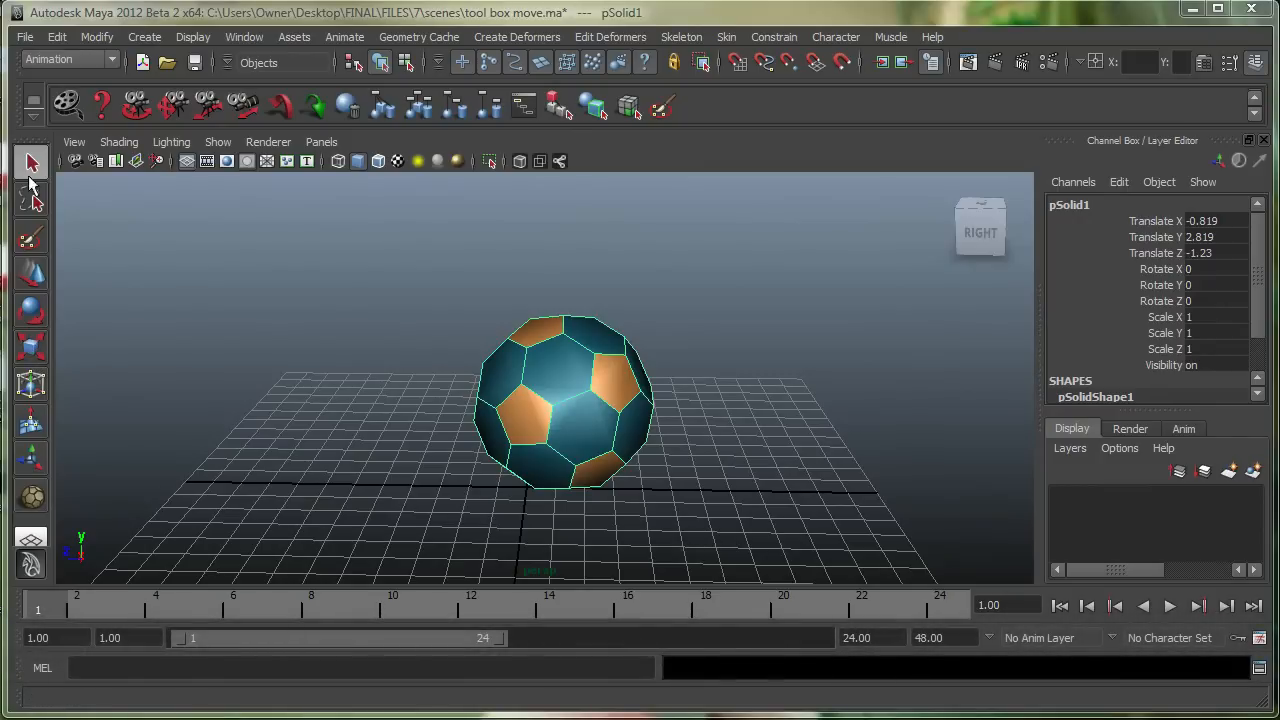
left_click(30, 162)
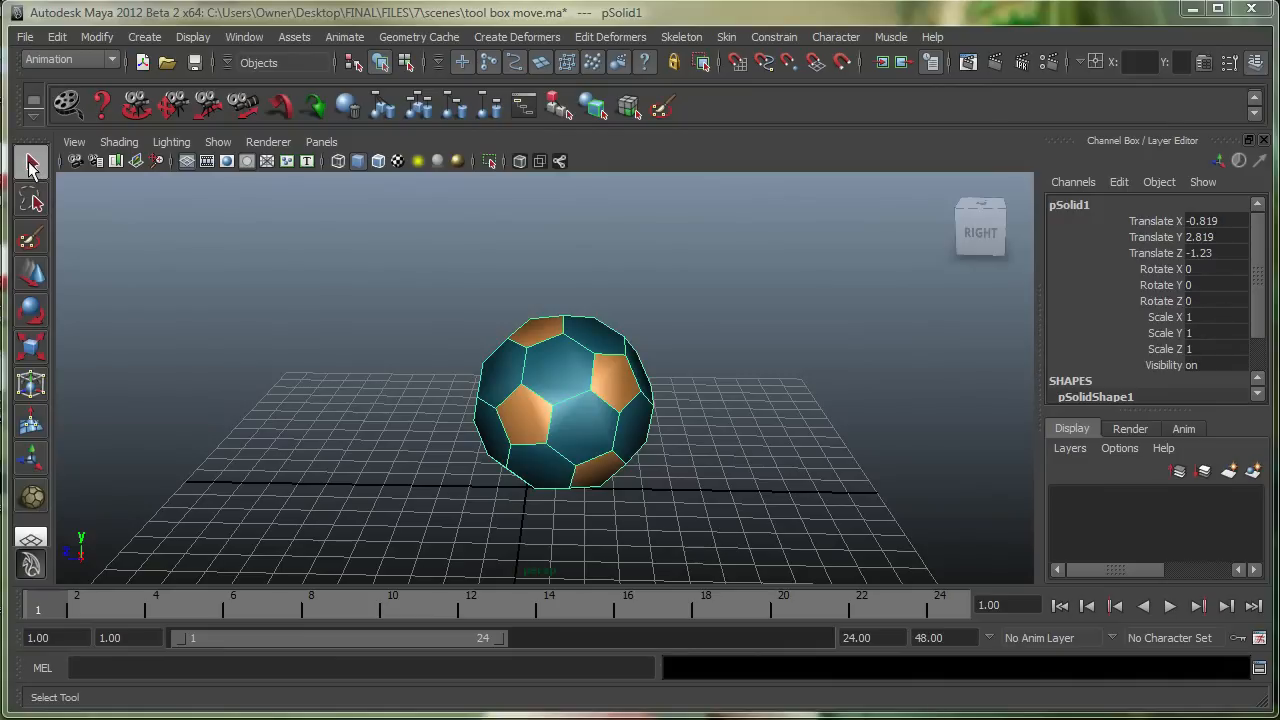
left_click(30, 272)
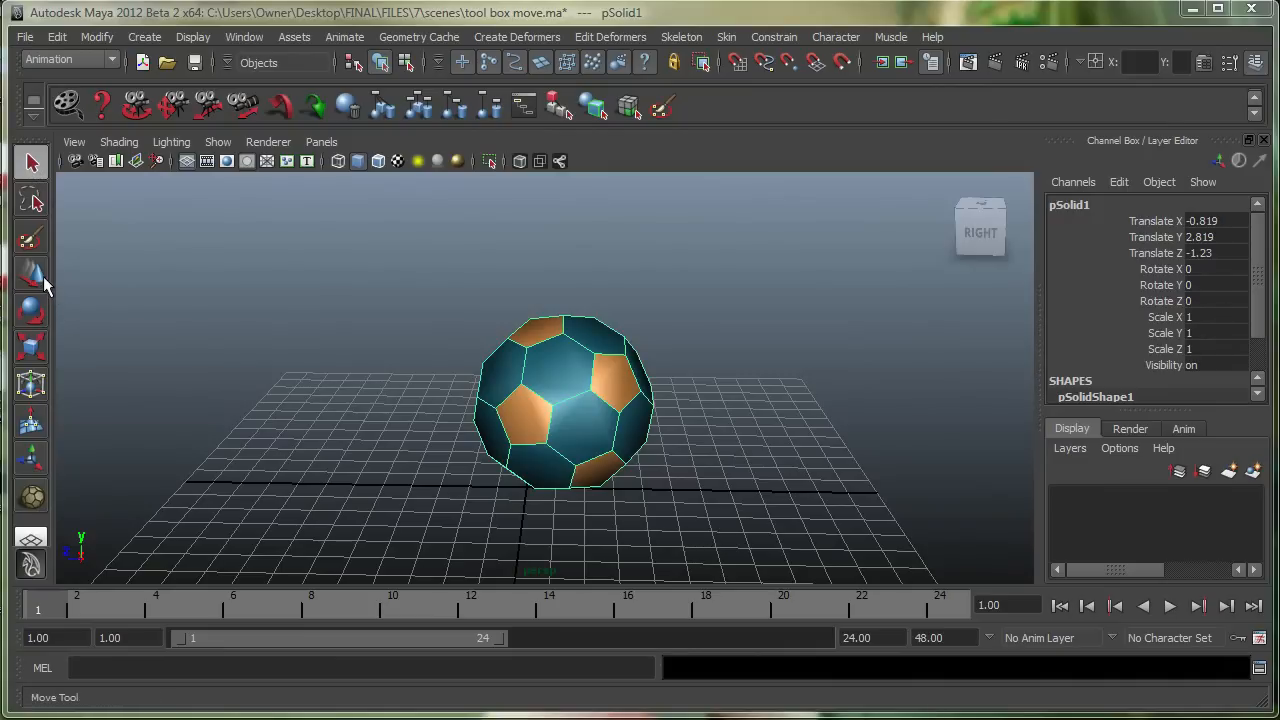
left_click(30, 308)
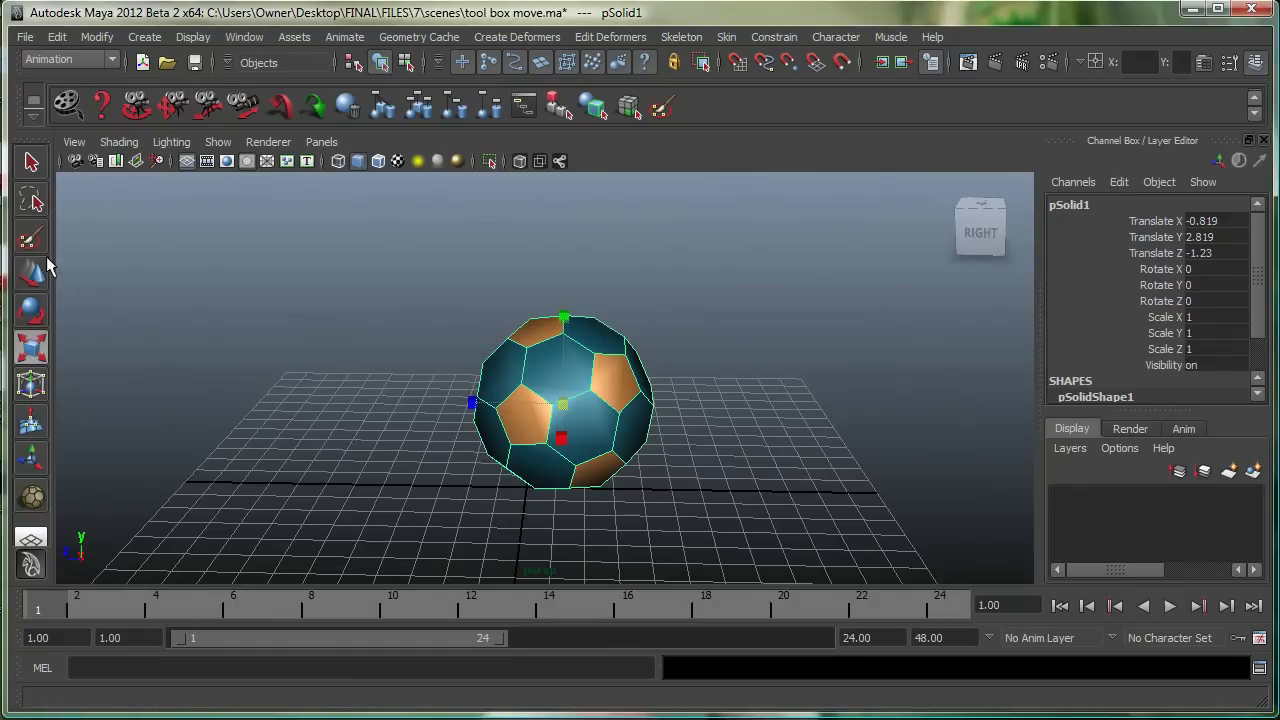
left_click(30, 160)
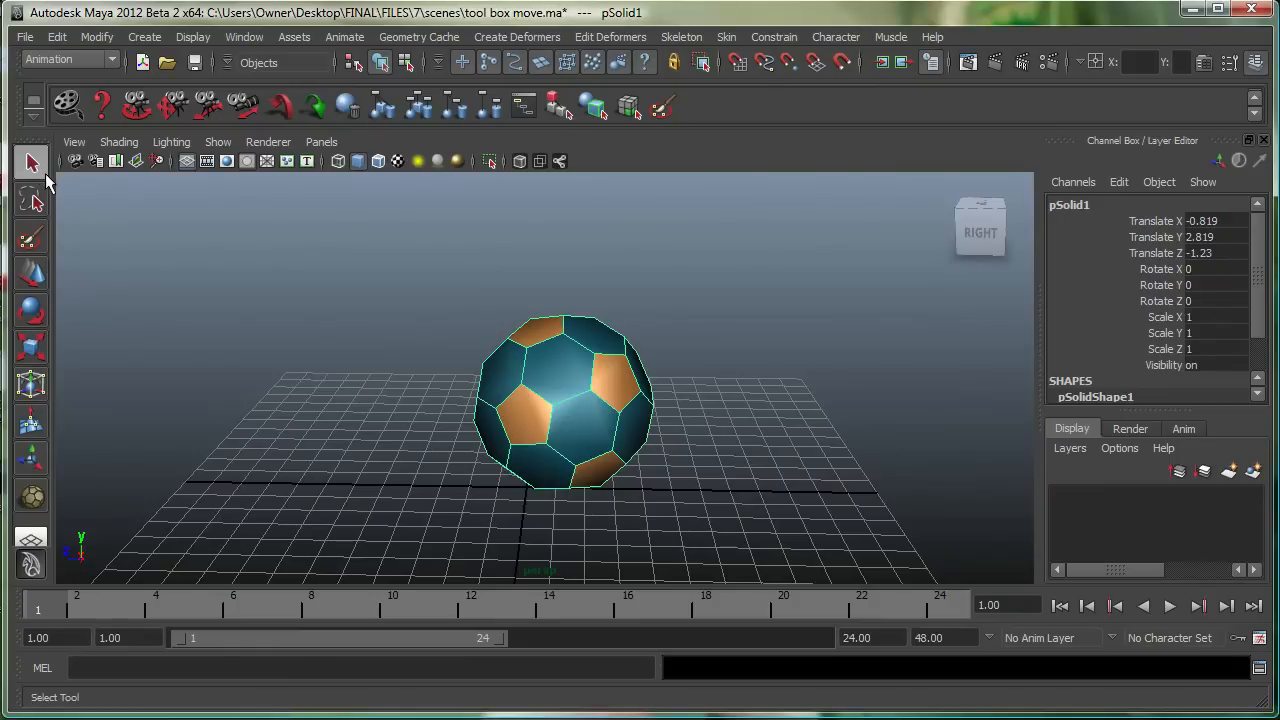
left_click(30, 274)
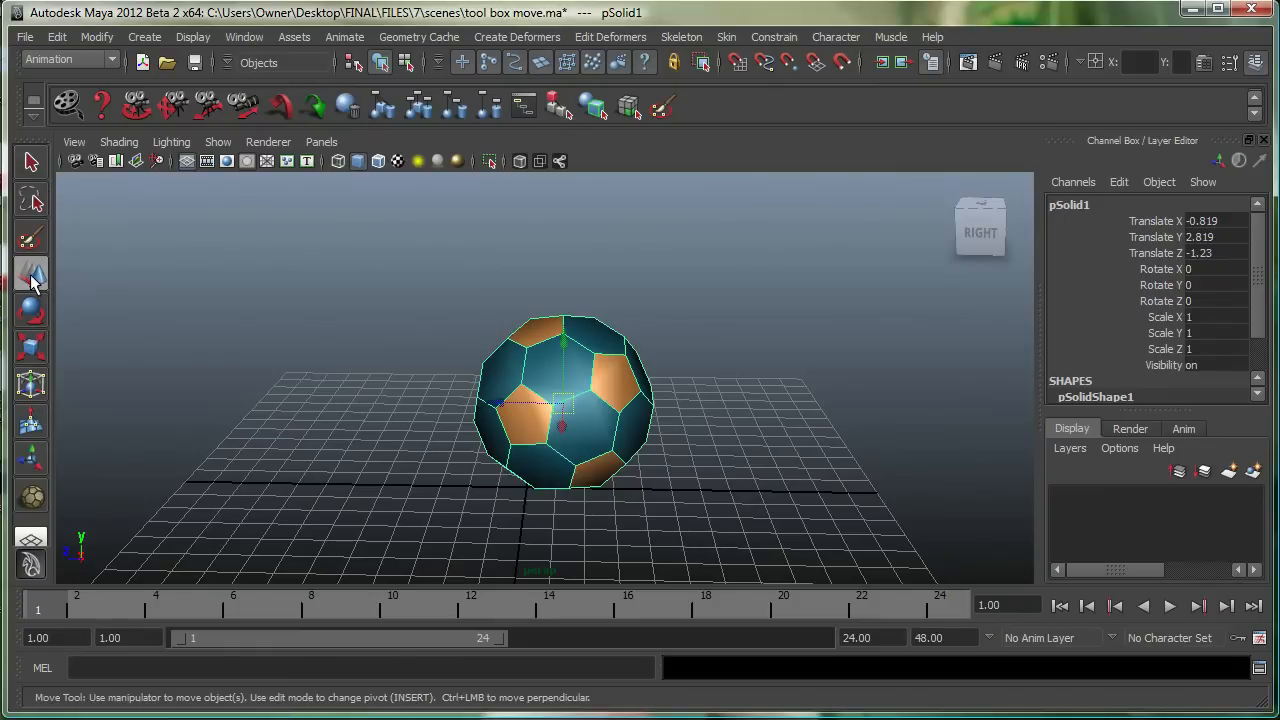
mouse_move(52, 296)
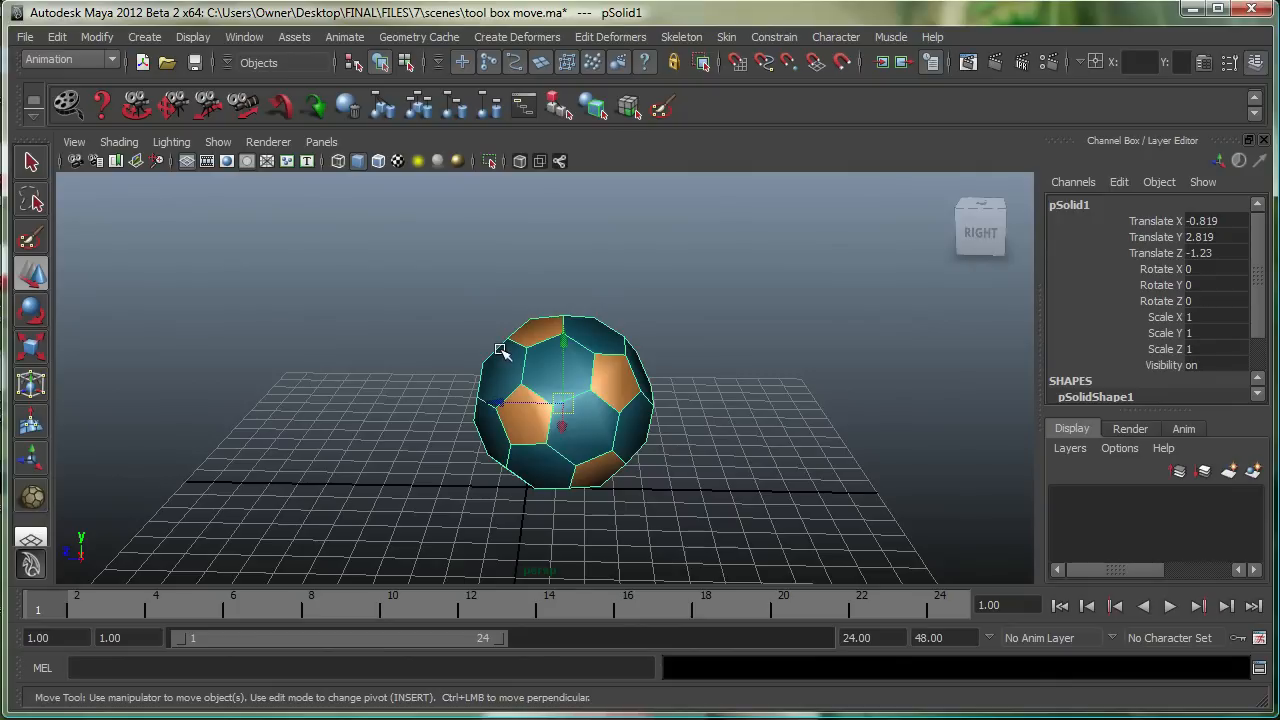
mouse_move(570, 316)
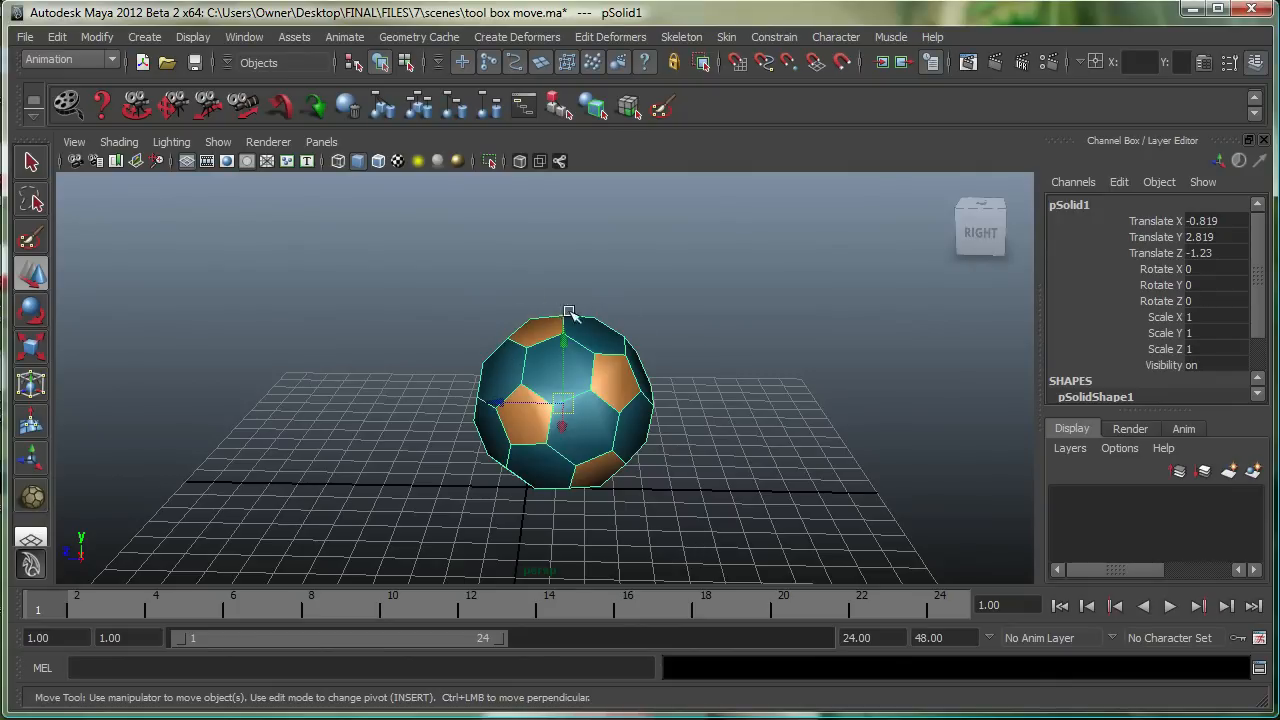
mouse_move(558, 390)
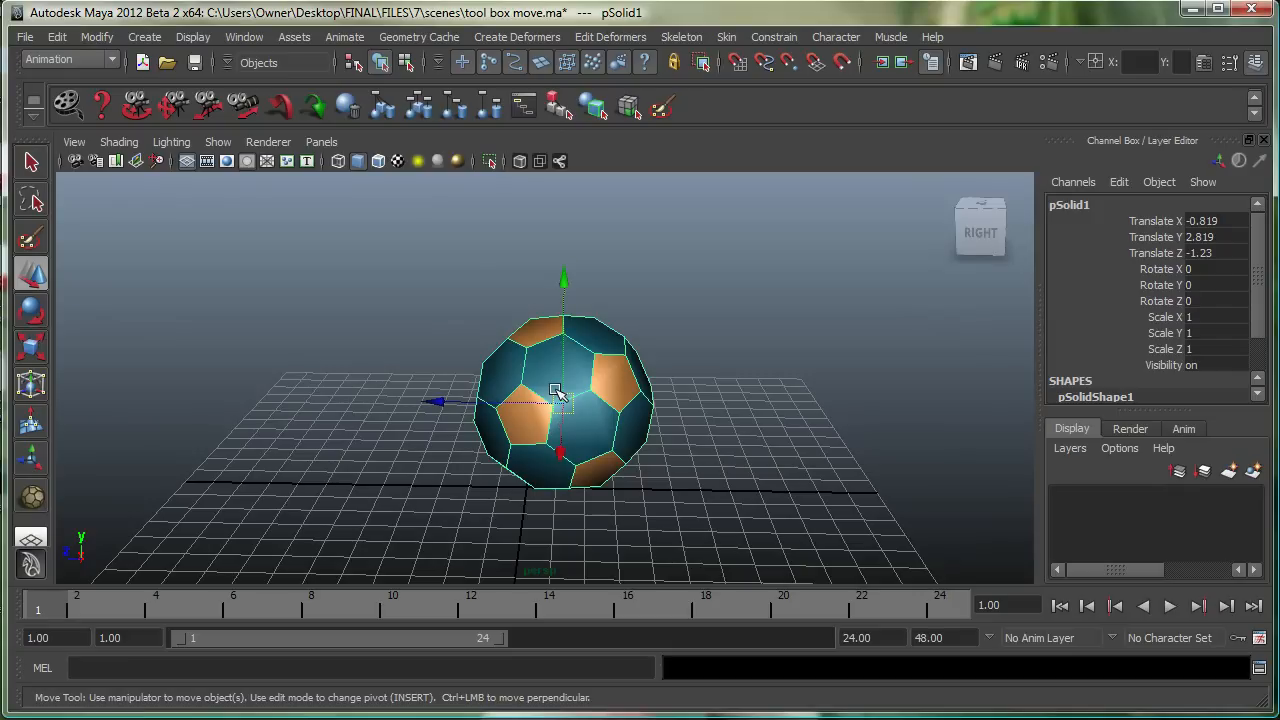
- Nudge the ball to a new grid spot, lift it straight up, then lower it back onto the grid
left_click_drag(560, 390, 530, 360)
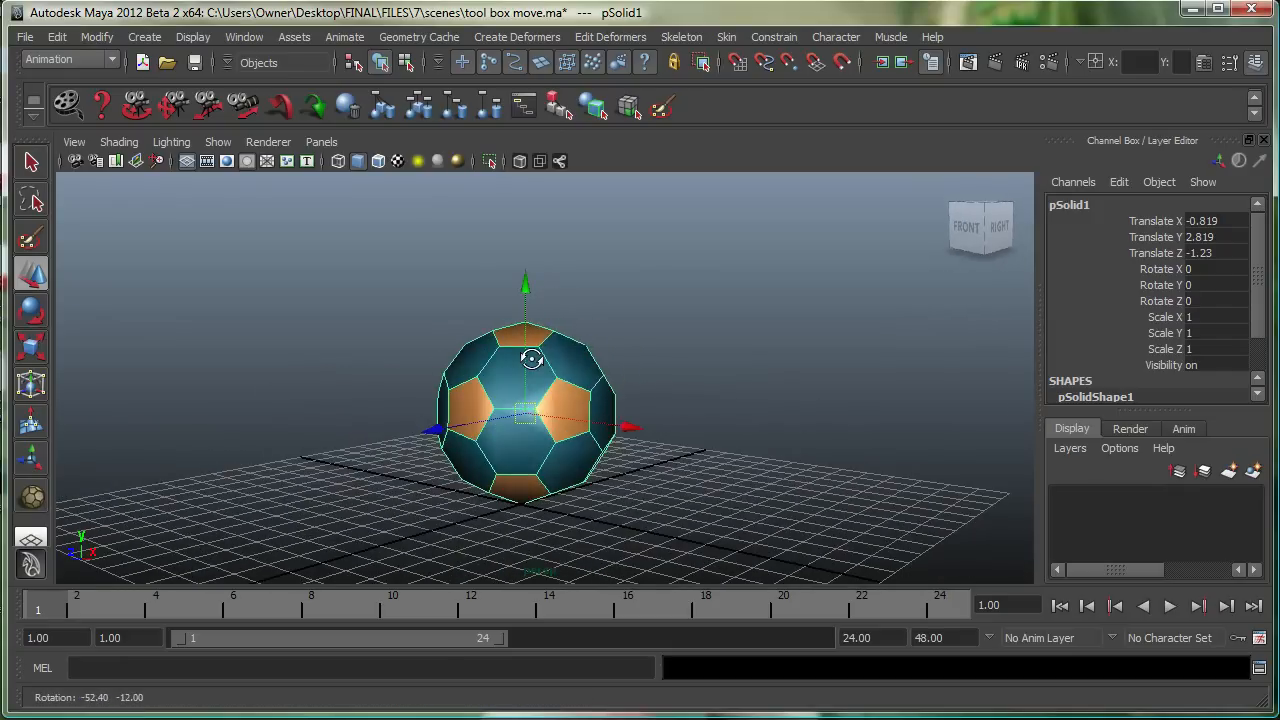
mouse_move(564, 418)
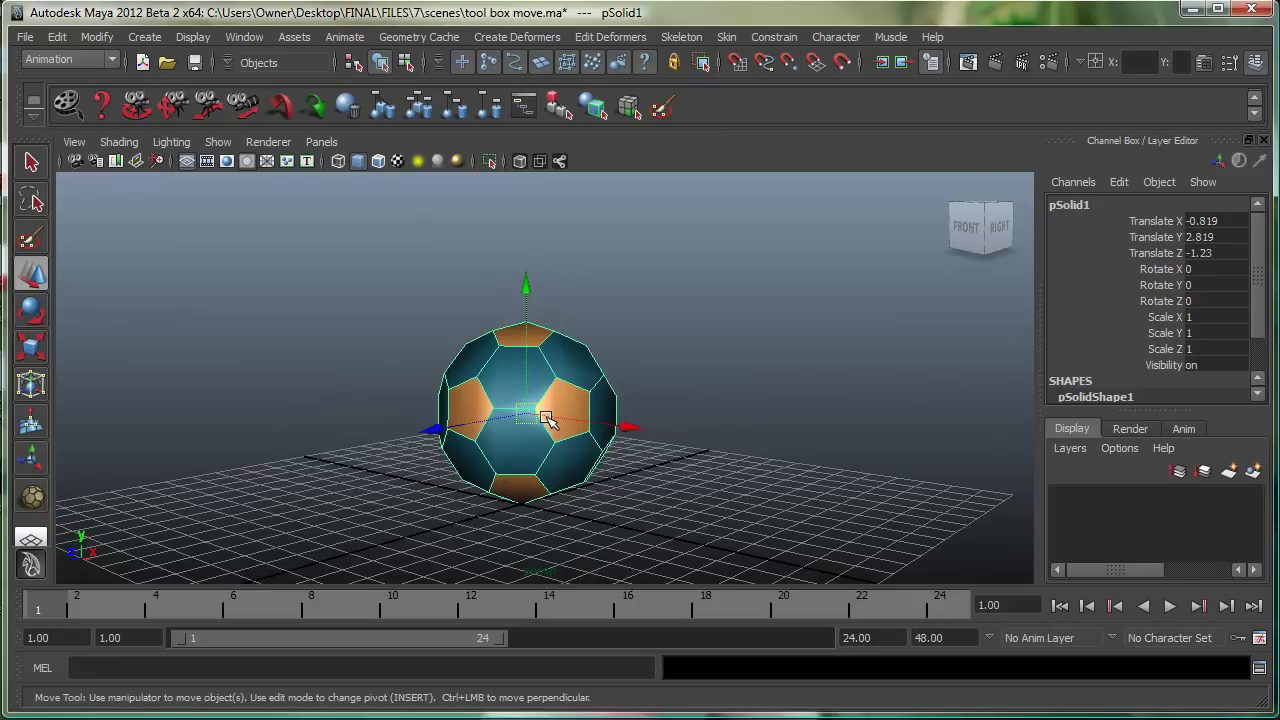
left_click_drag(550, 420, 548, 458)
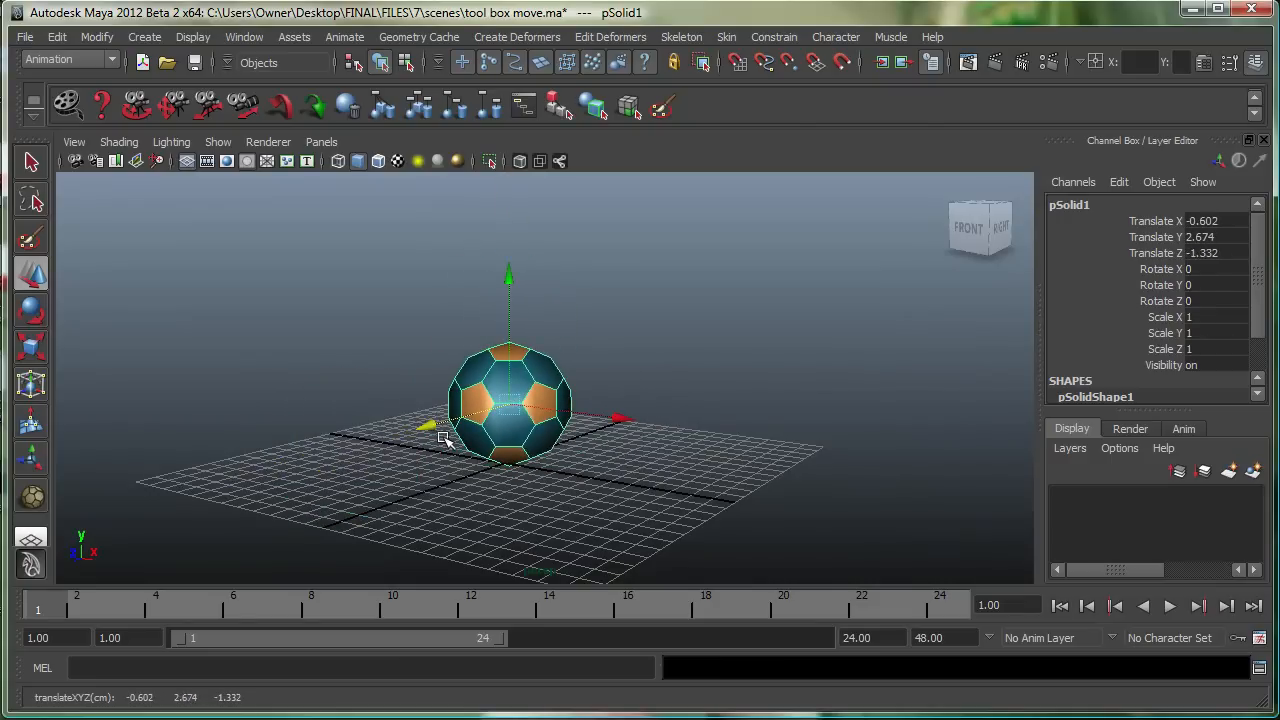
mouse_move(510, 420)
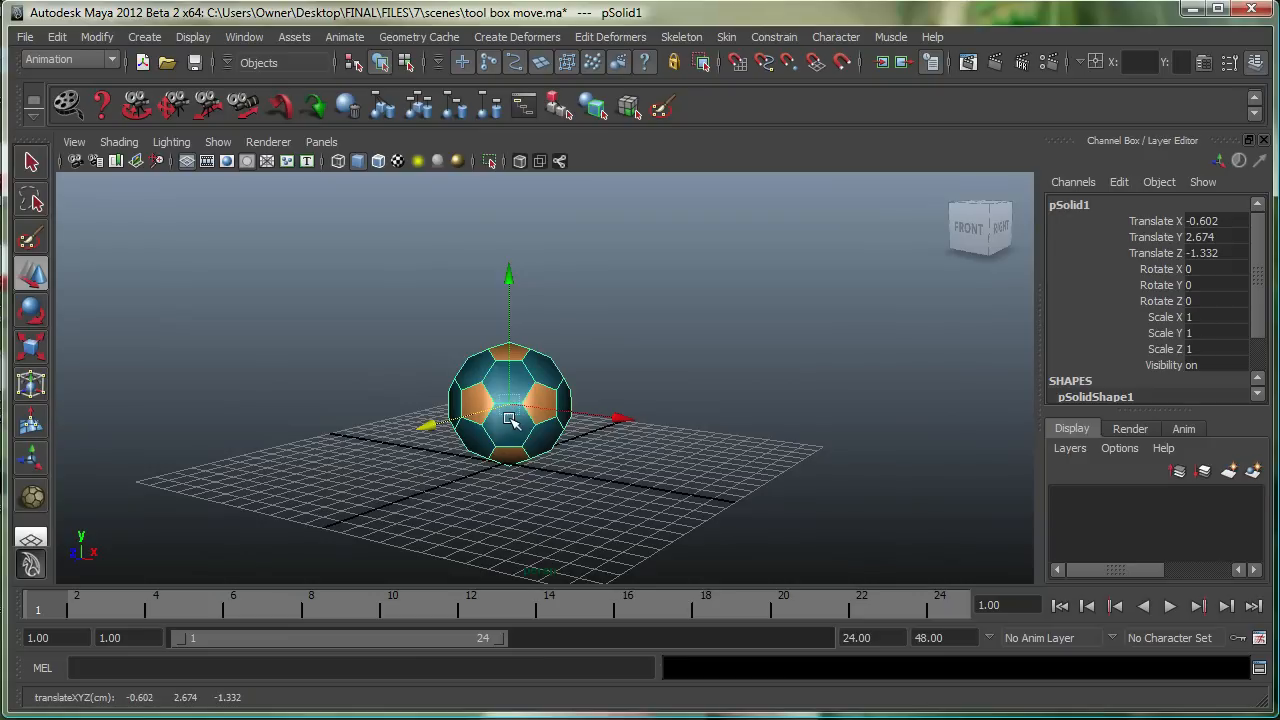
mouse_move(510, 404)
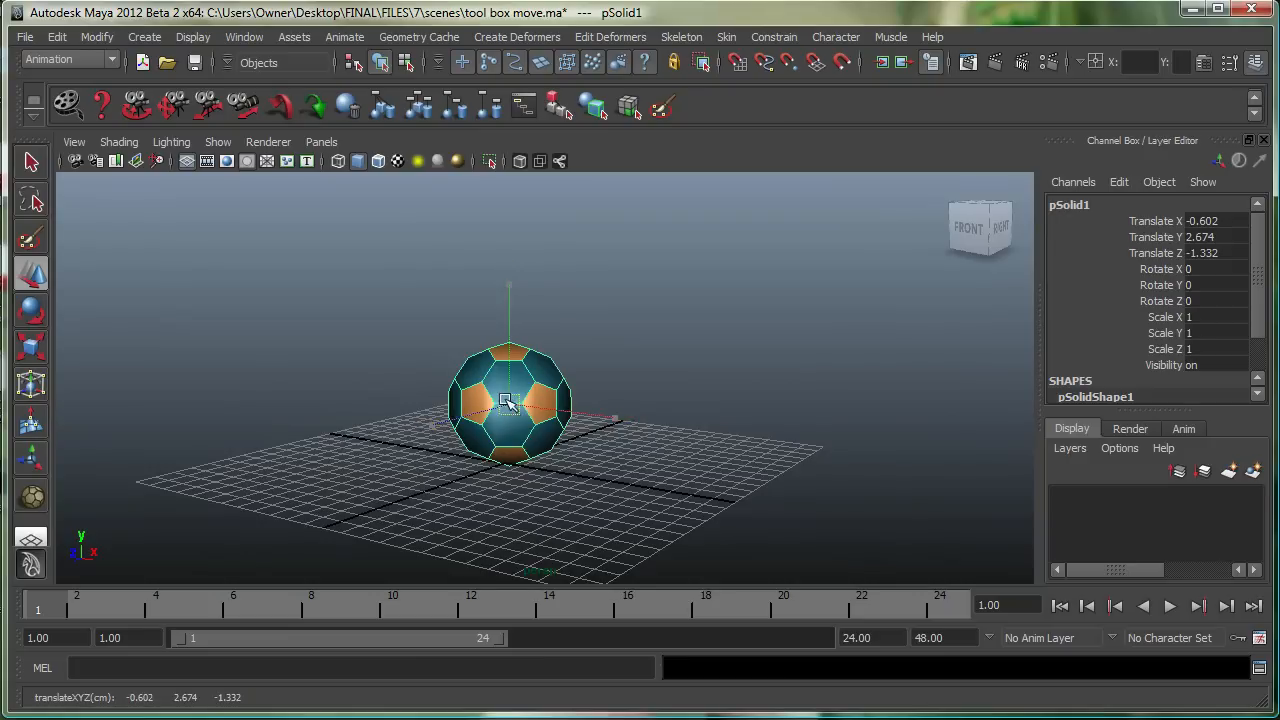
left_click_drag(510, 400, 520, 290)
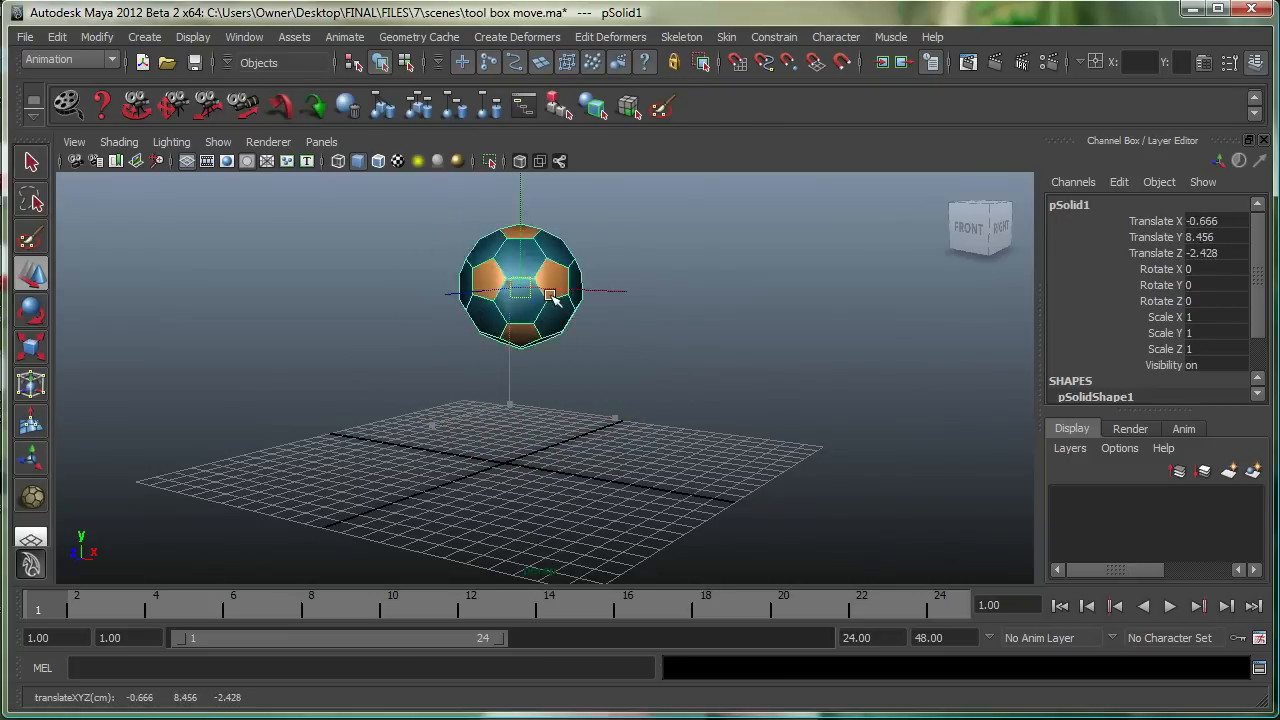
left_click_drag(550, 296, 504, 400)
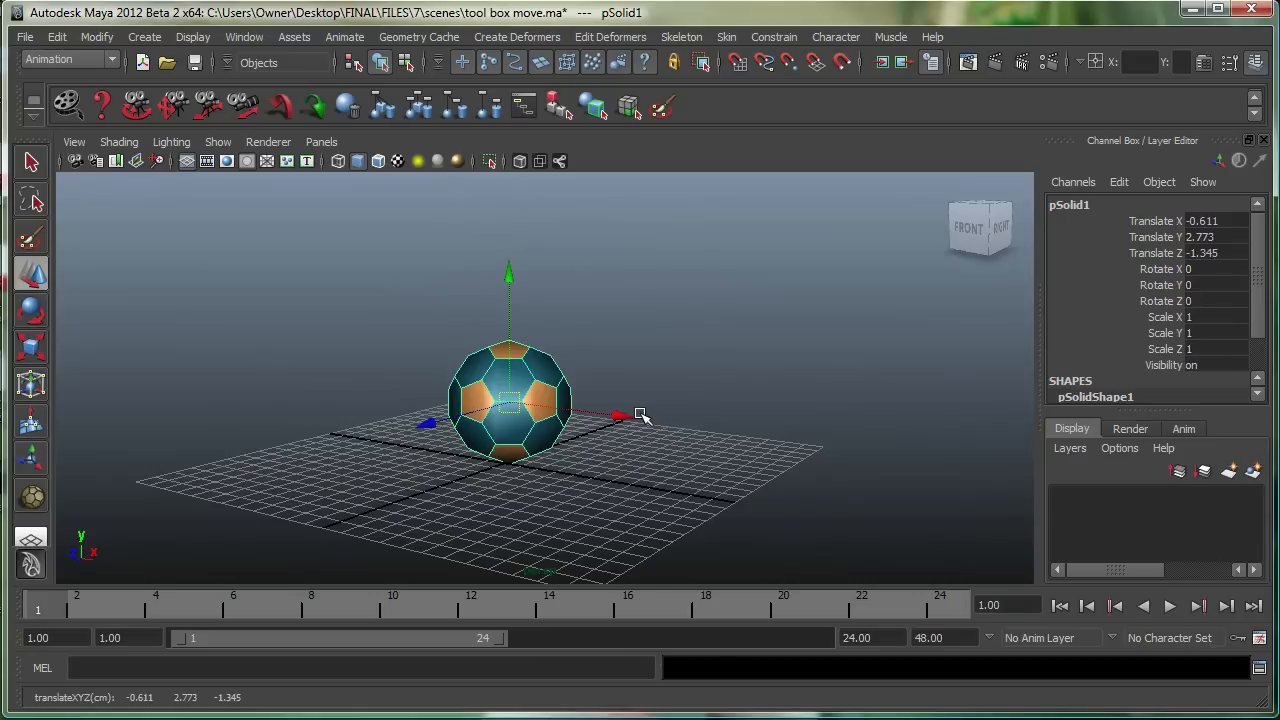
mouse_move(512, 328)
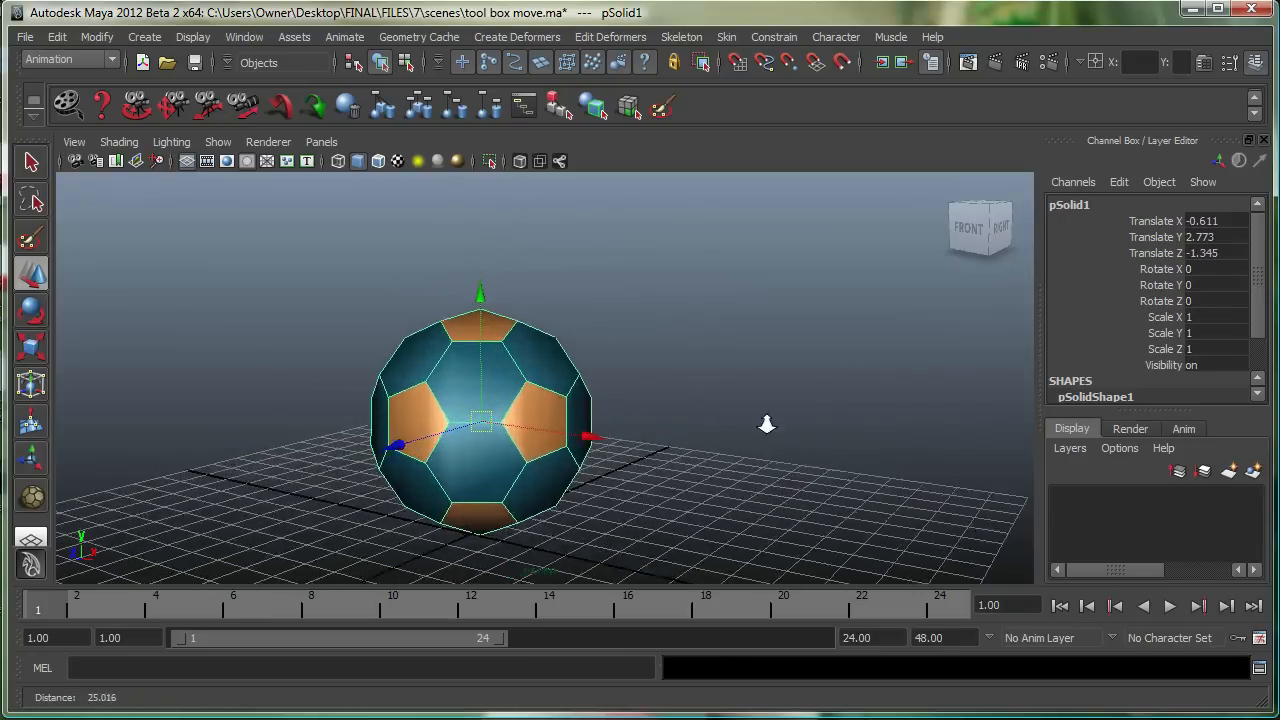
- Slide the ball slightly along the ground and lock its vertical axis out of the move
left_click_drag(480, 420, 464, 444)
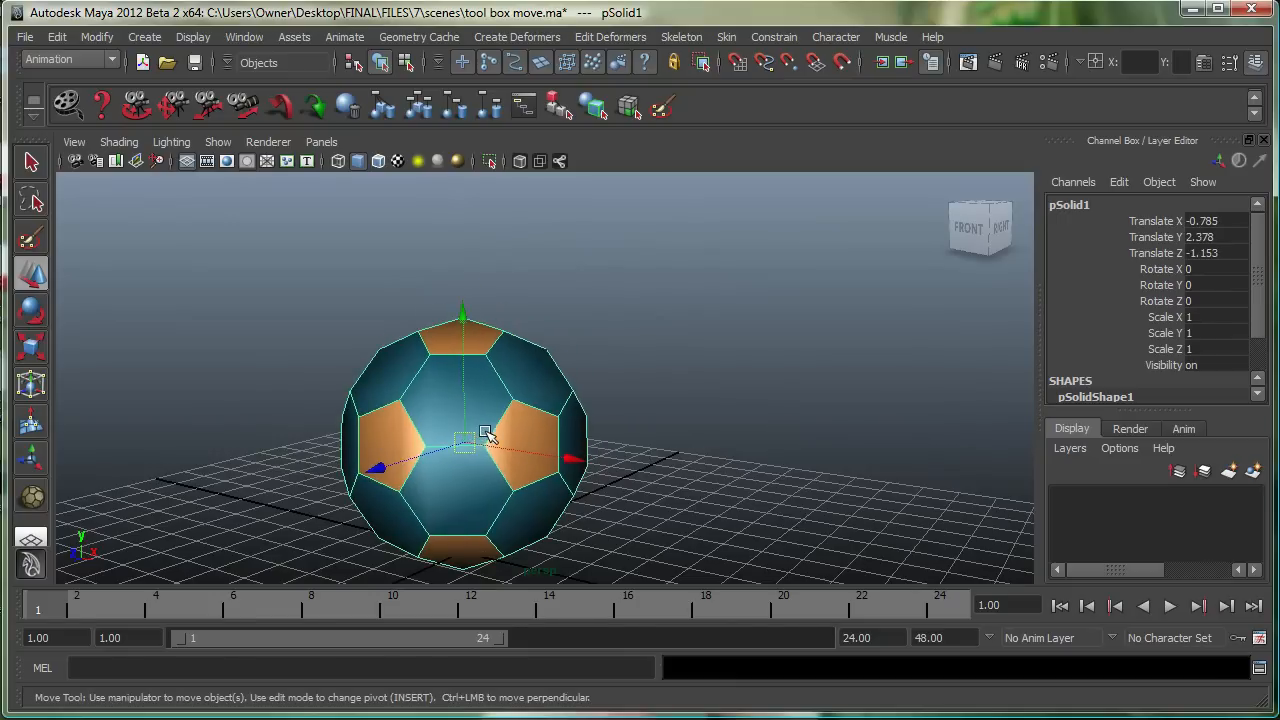
left_click_drag(488, 436, 476, 430)
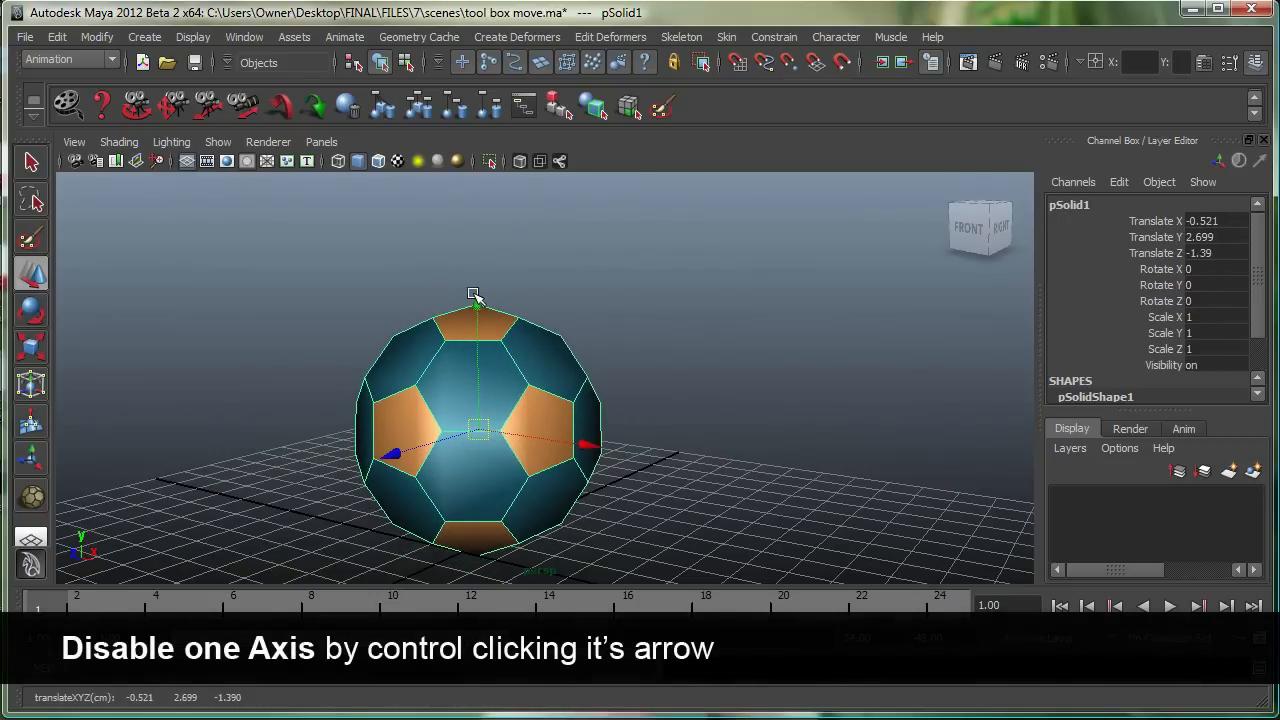
left_click(476, 292)
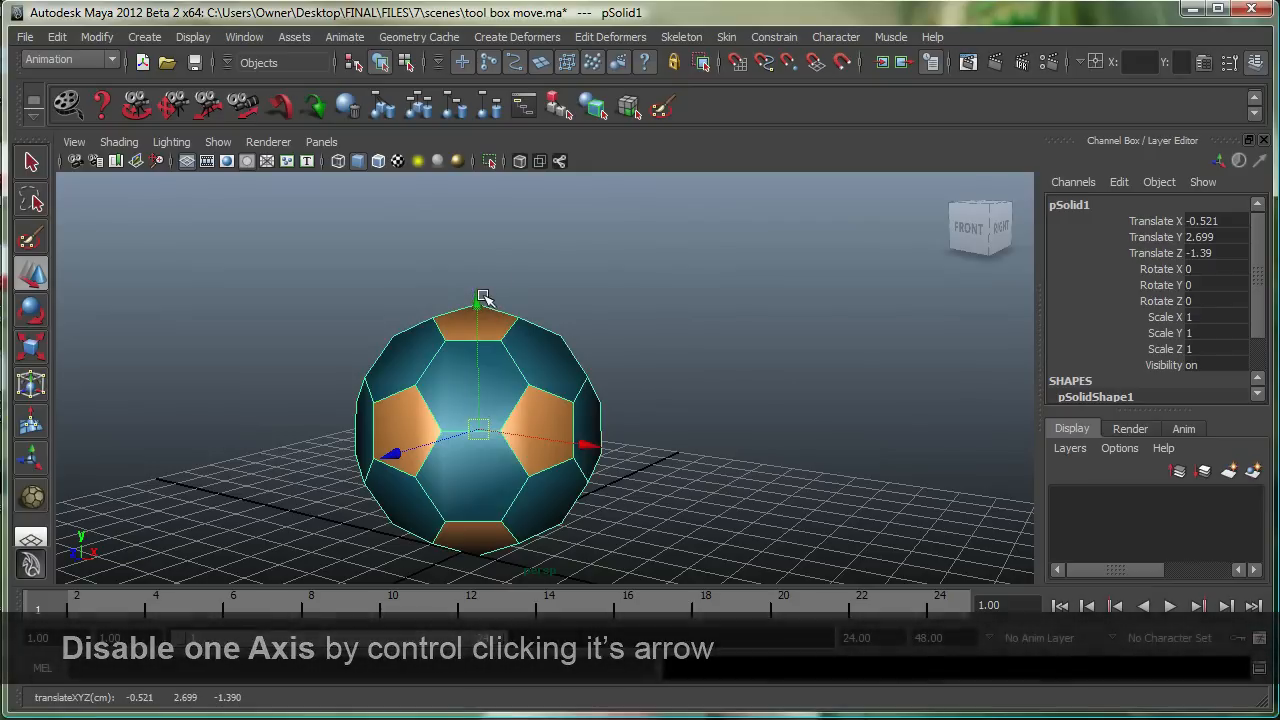
left_click(476, 300)
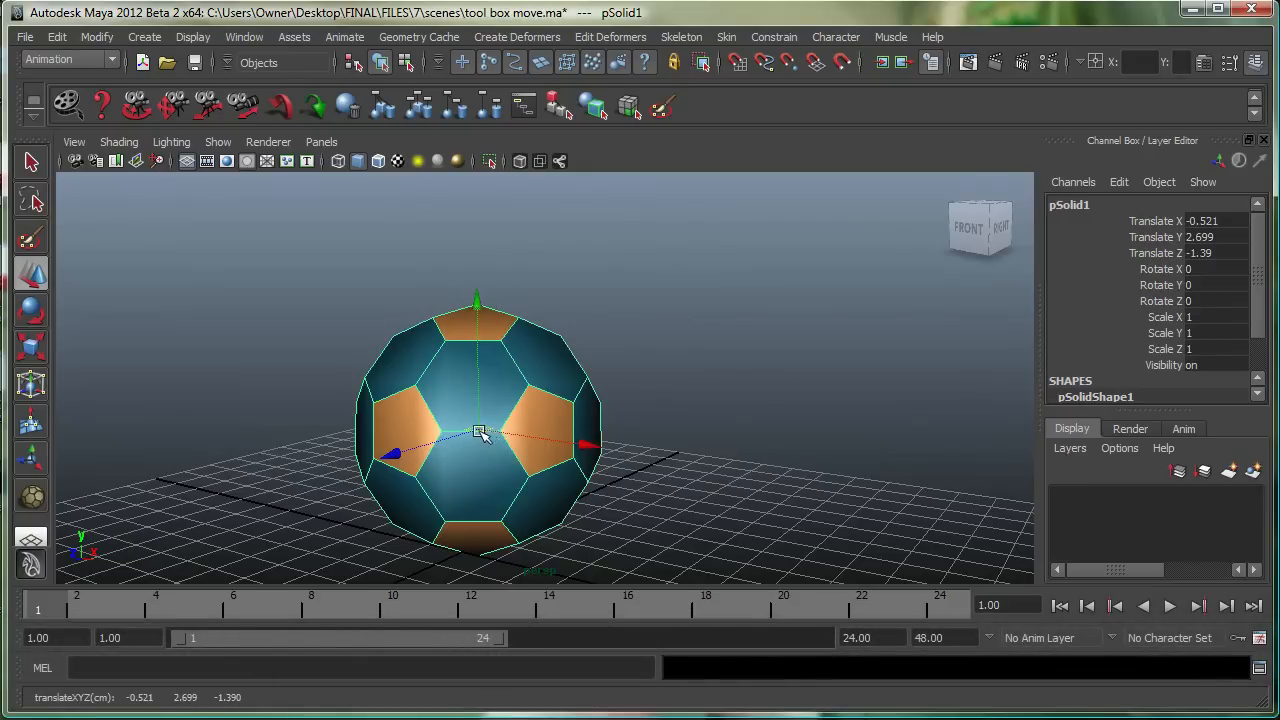
left_click_drag(480, 430, 616, 404)
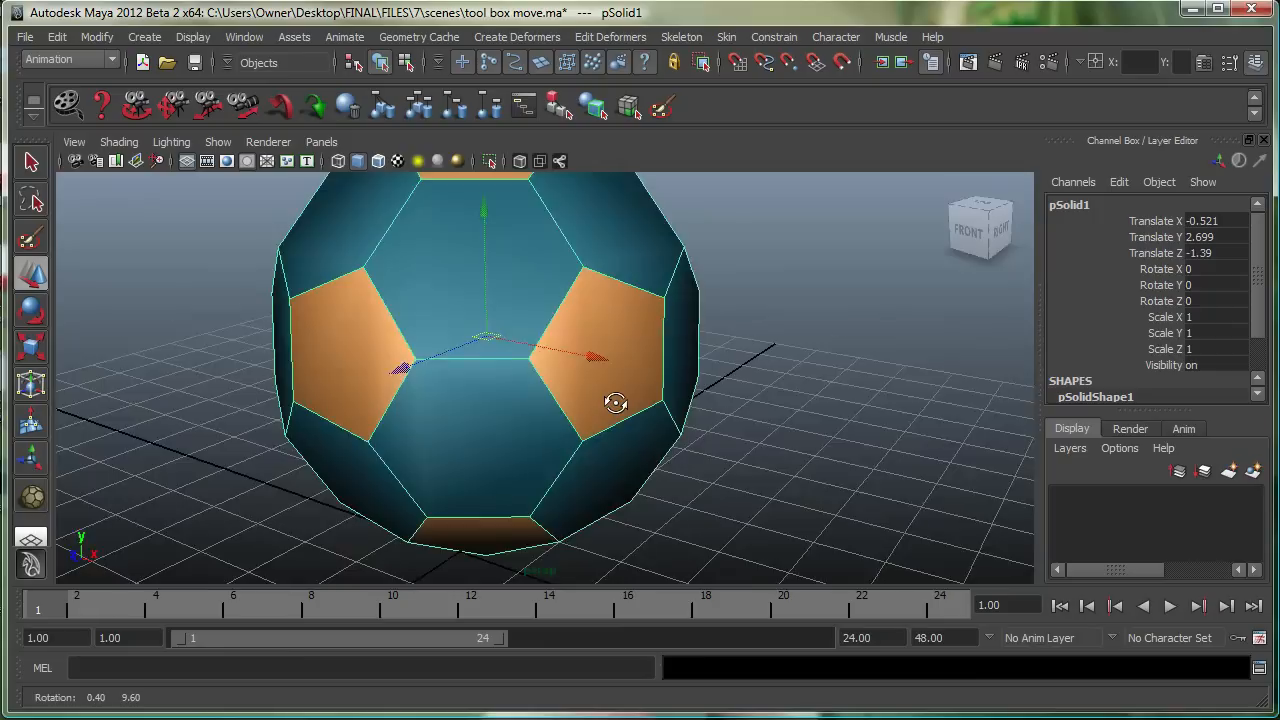
left_click_drag(616, 404, 580, 372)
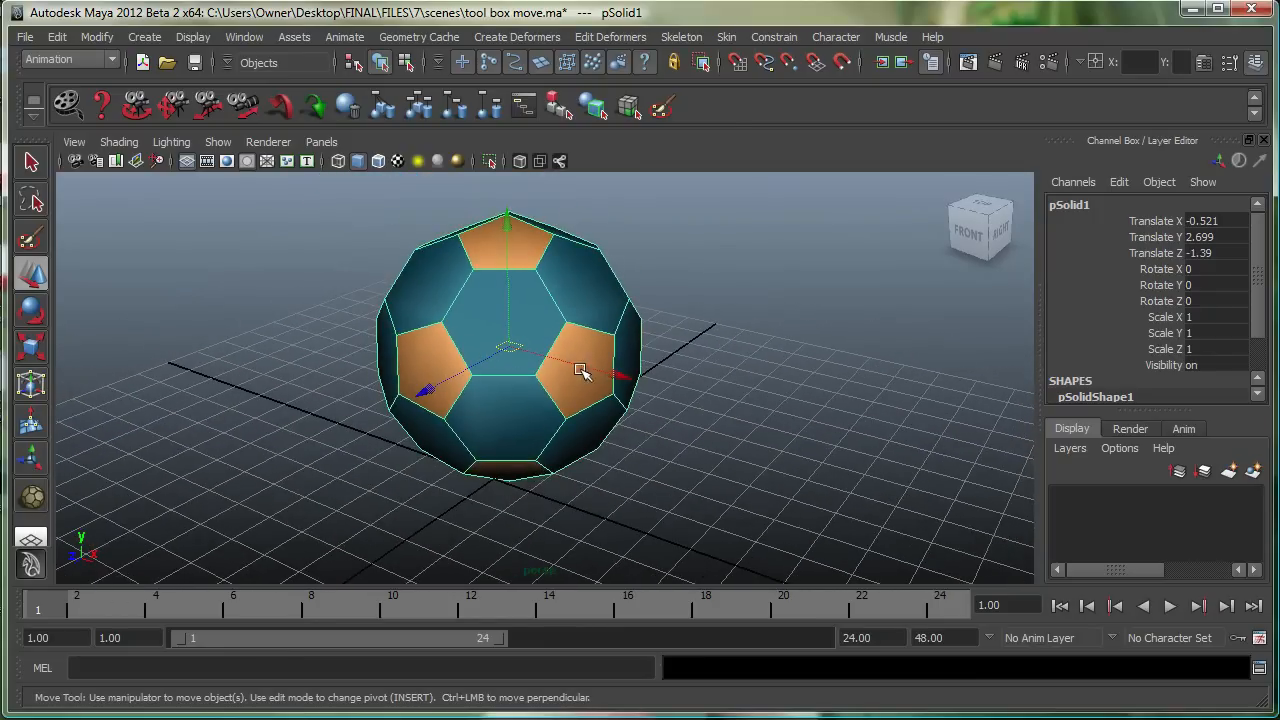
- Slide the ball back, left, forward and right across the grid, settling it near the centre
left_click_drag(580, 372, 576, 350)
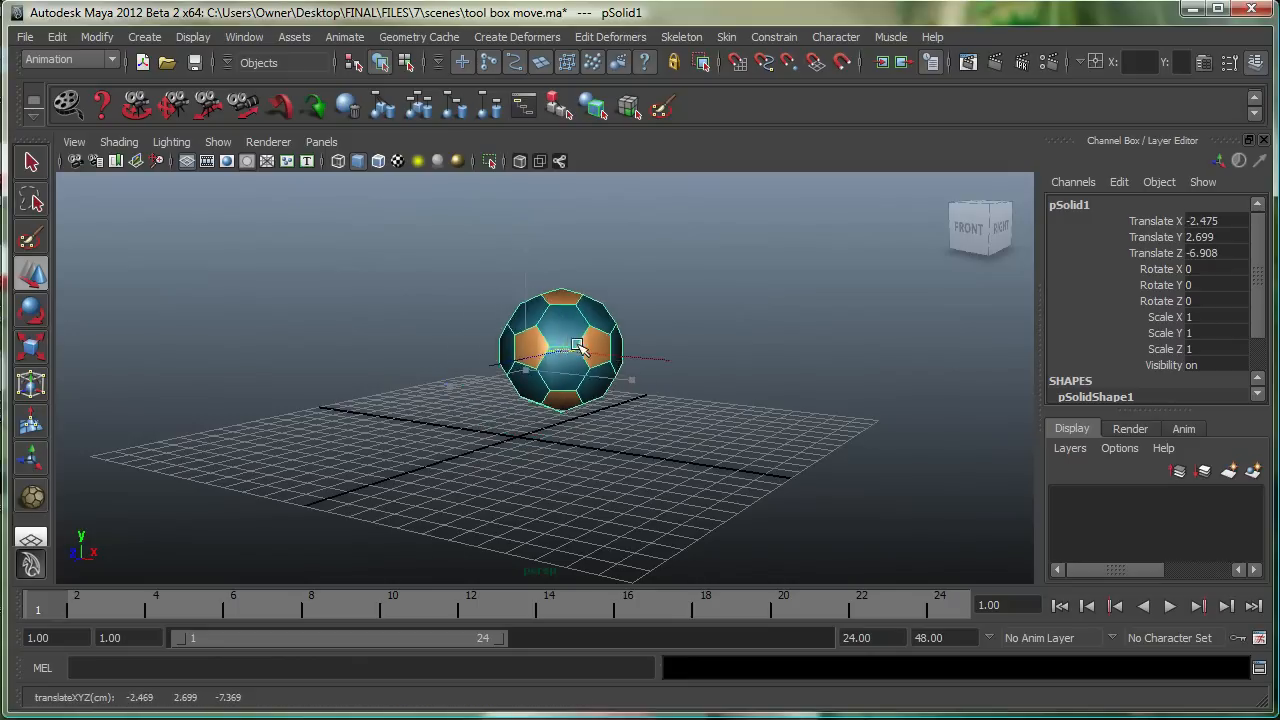
left_click_drag(576, 348, 410, 332)
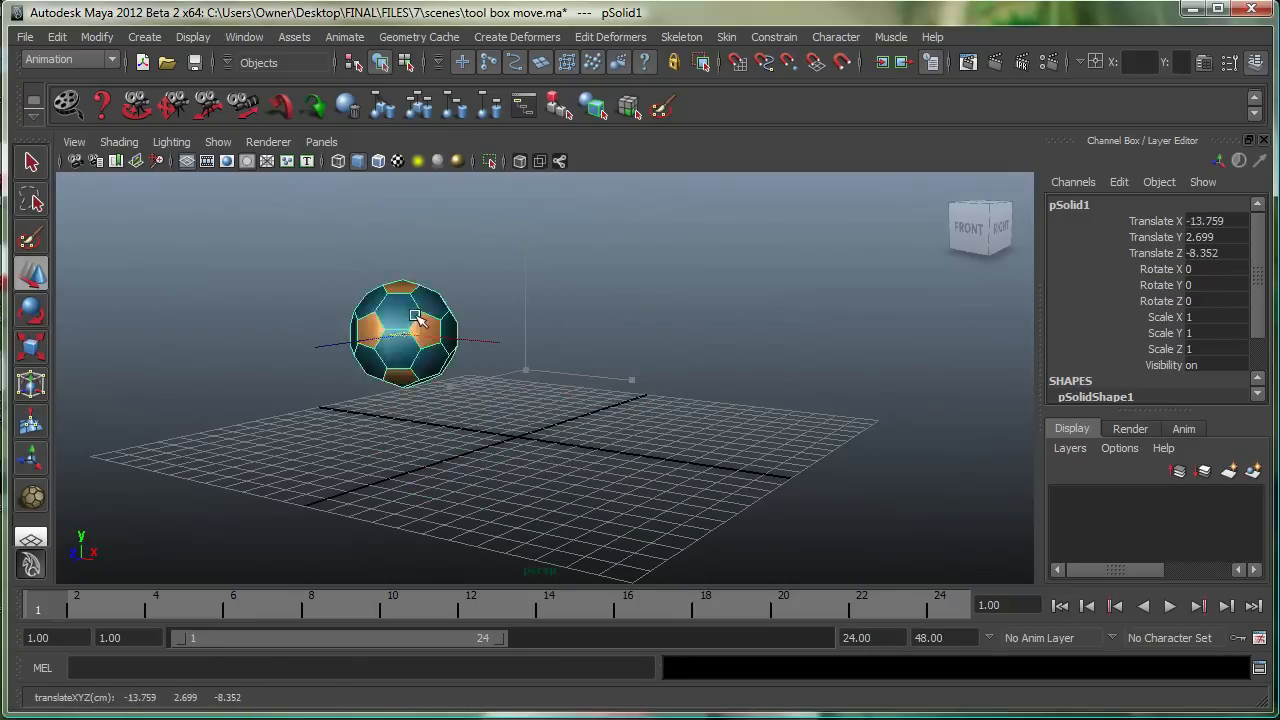
left_click_drag(416, 340, 530, 340)
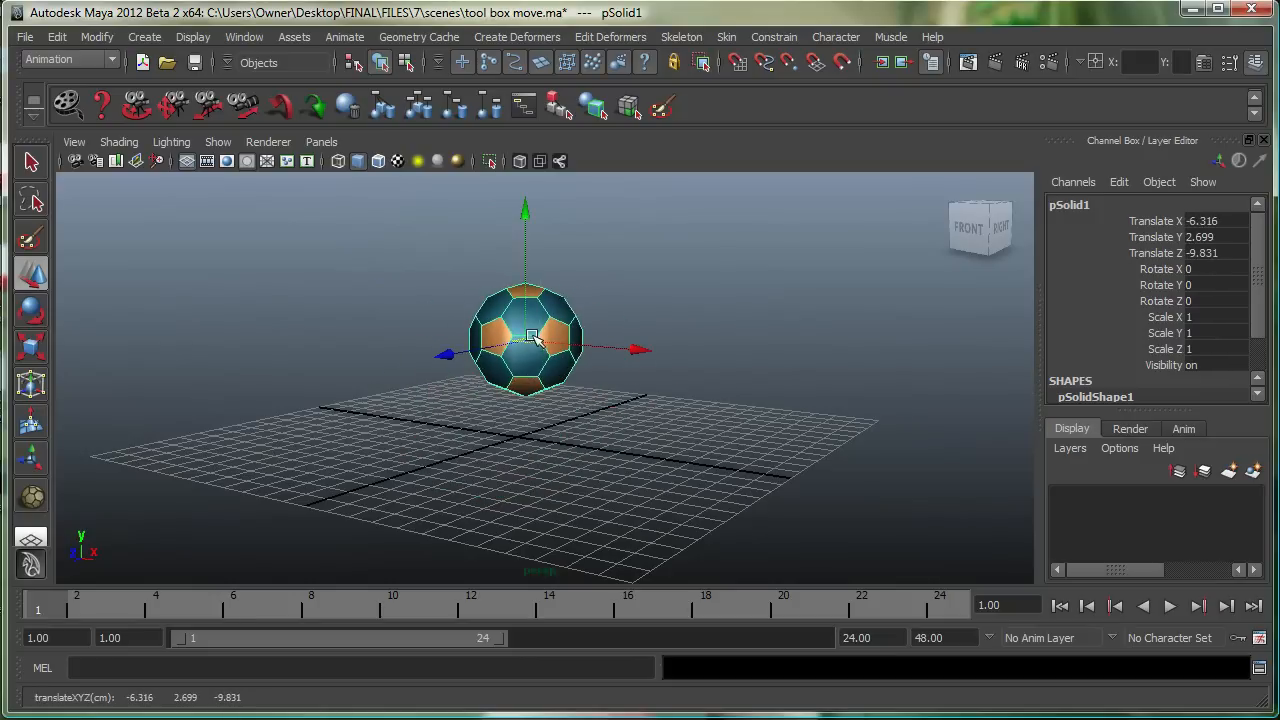
left_click_drag(530, 336, 528, 338)
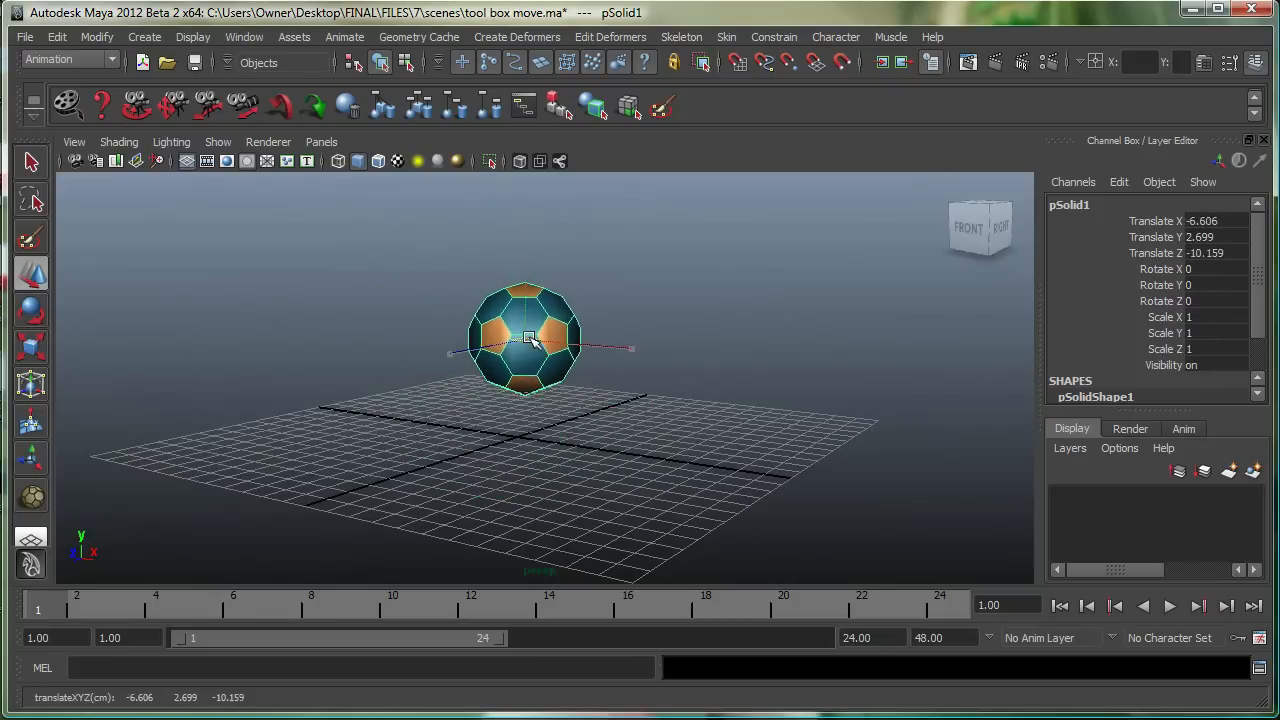
left_click_drag(528, 338, 636, 380)
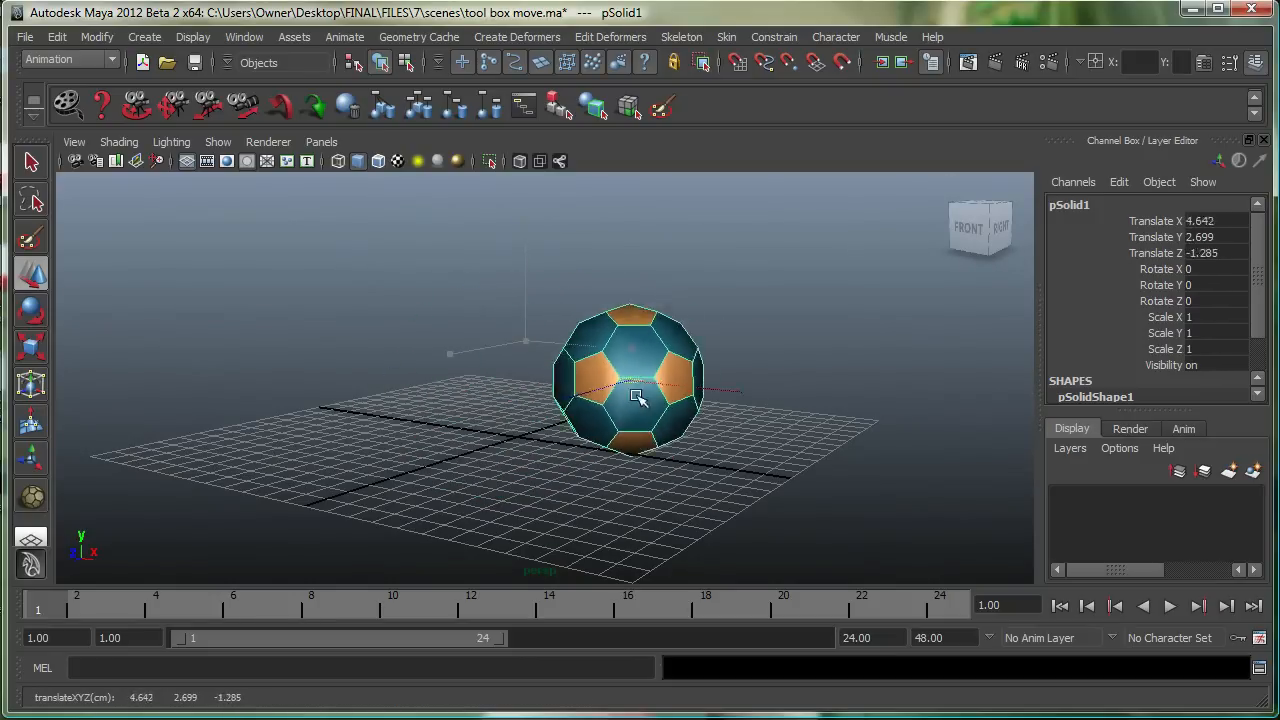
left_click_drag(640, 390, 544, 370)
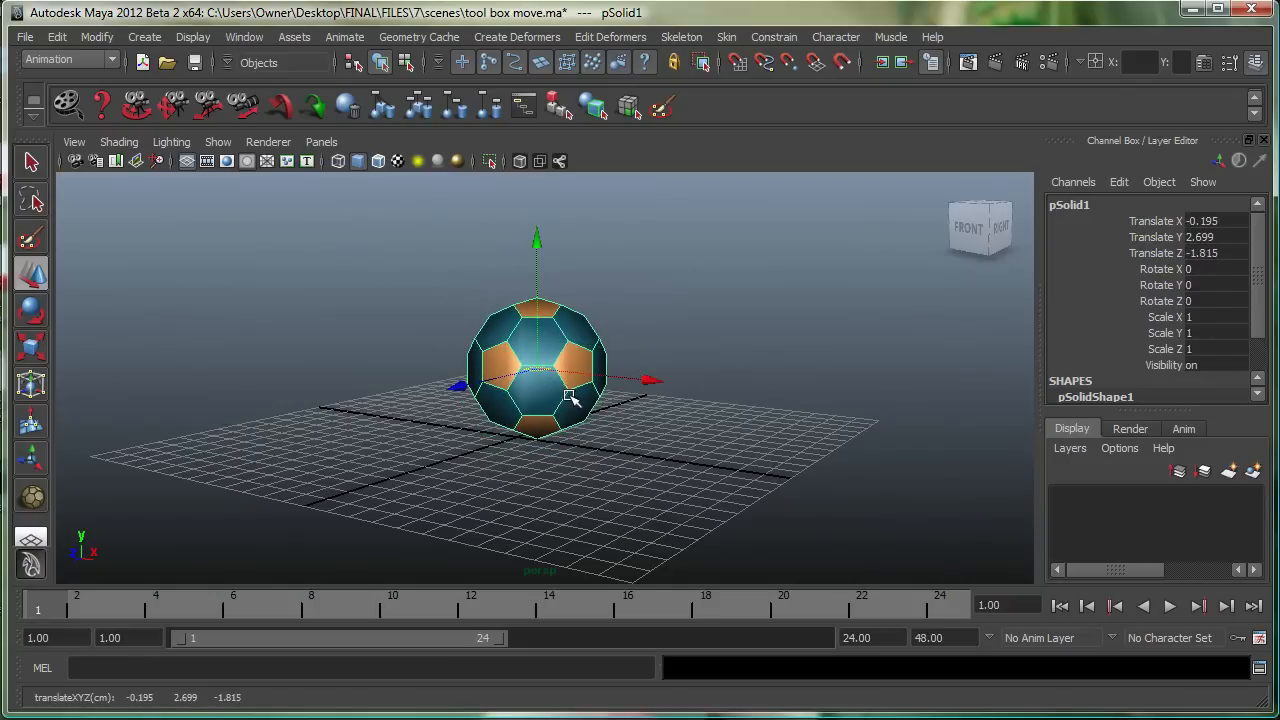
mouse_move(544, 456)
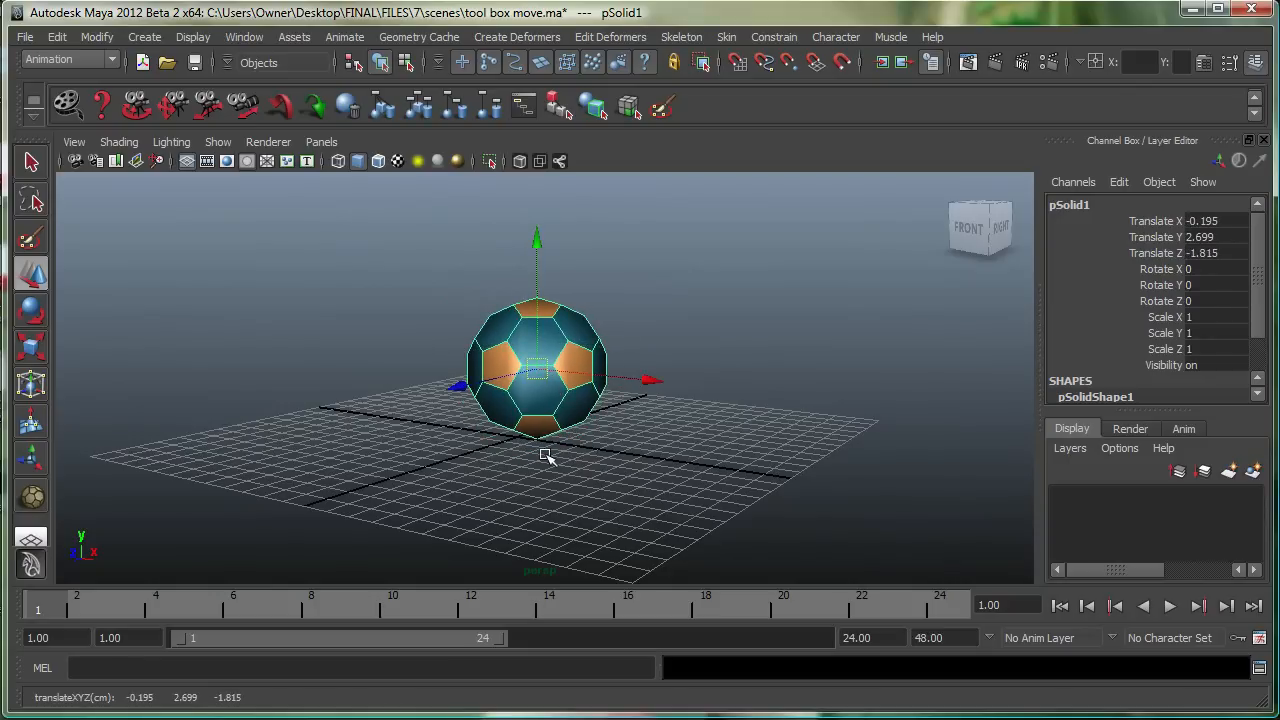
mouse_move(612, 390)
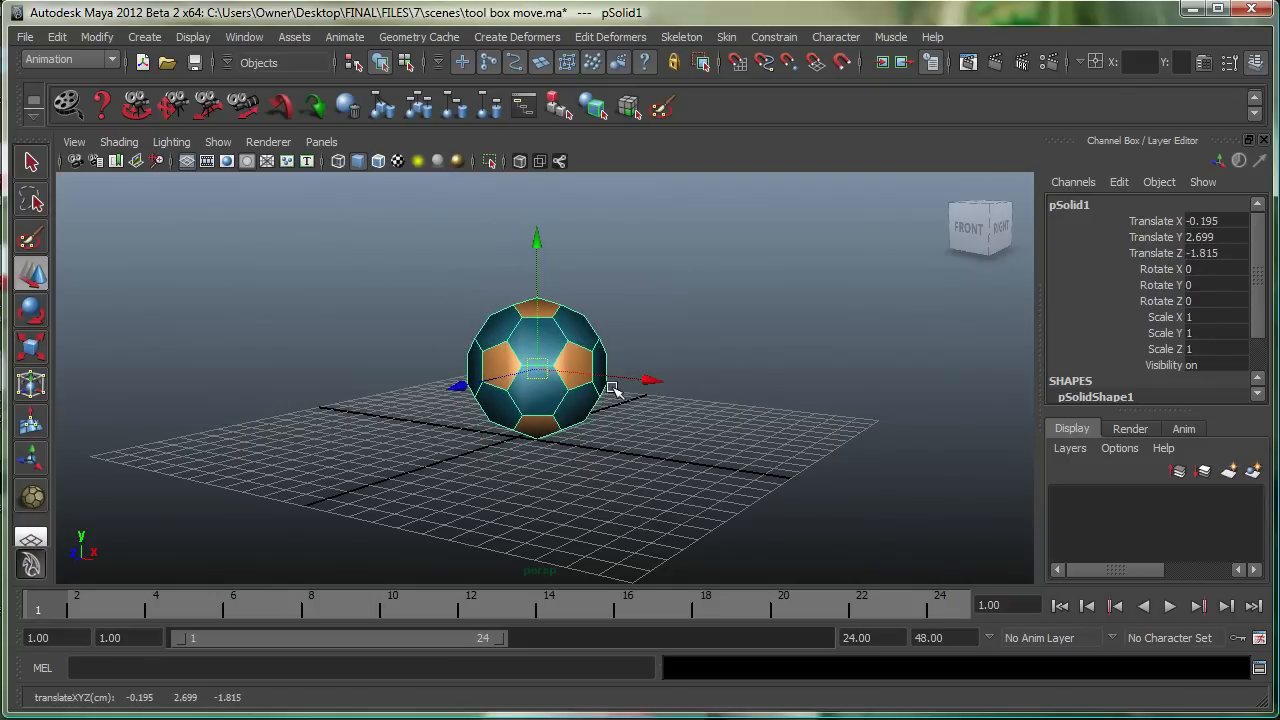
mouse_move(290, 360)
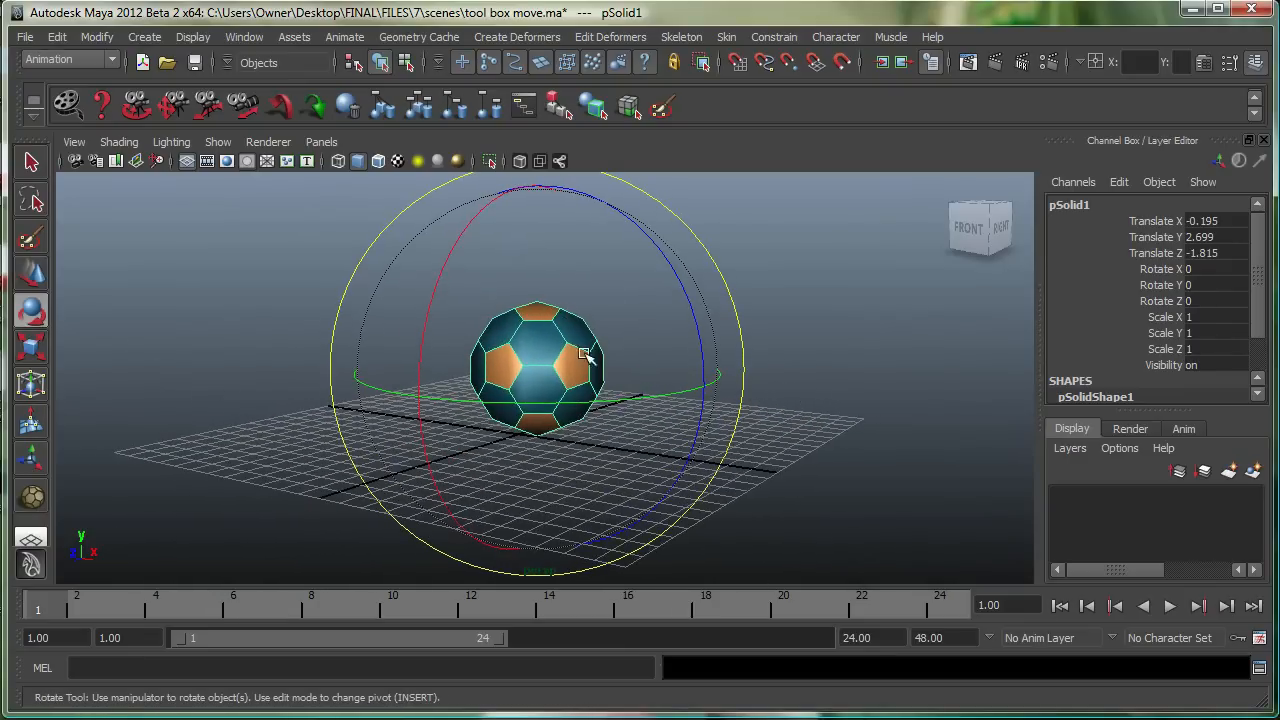
- Spin the ball about its centre through several steep tilts, leaving it in a new orientation
left_click_drag(584, 356, 650, 280)
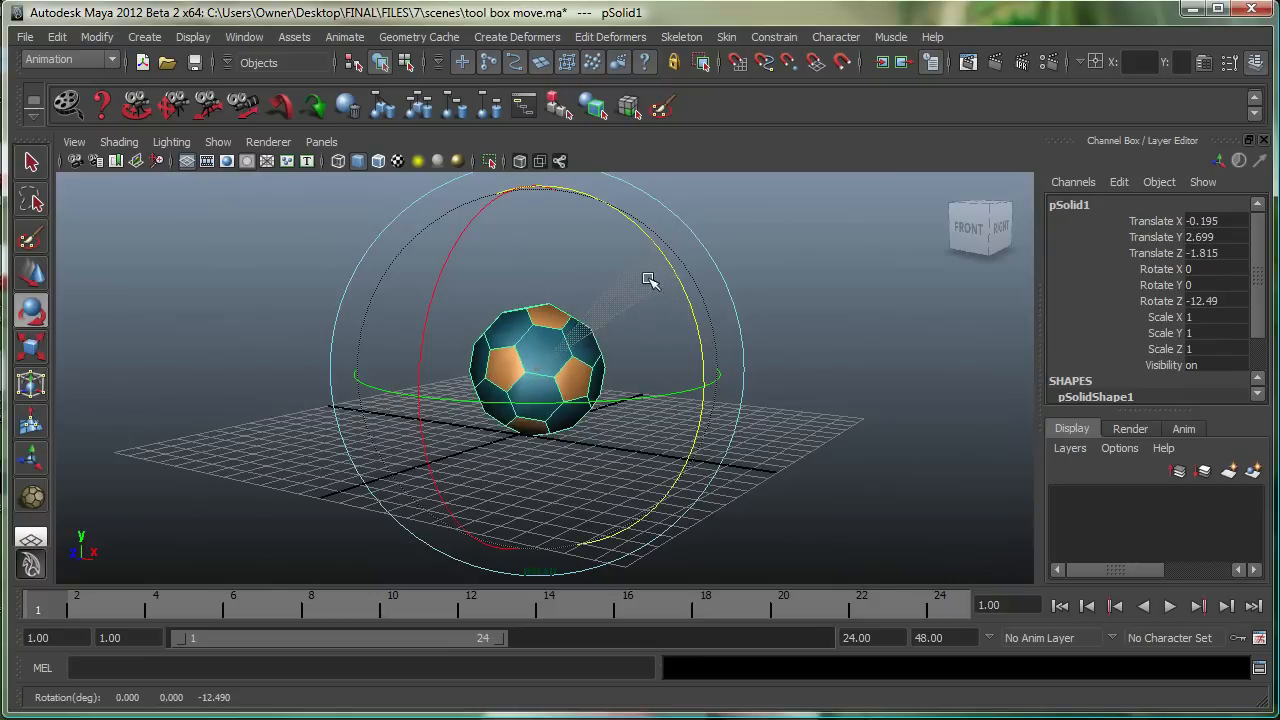
left_click_drag(650, 280, 640, 384)
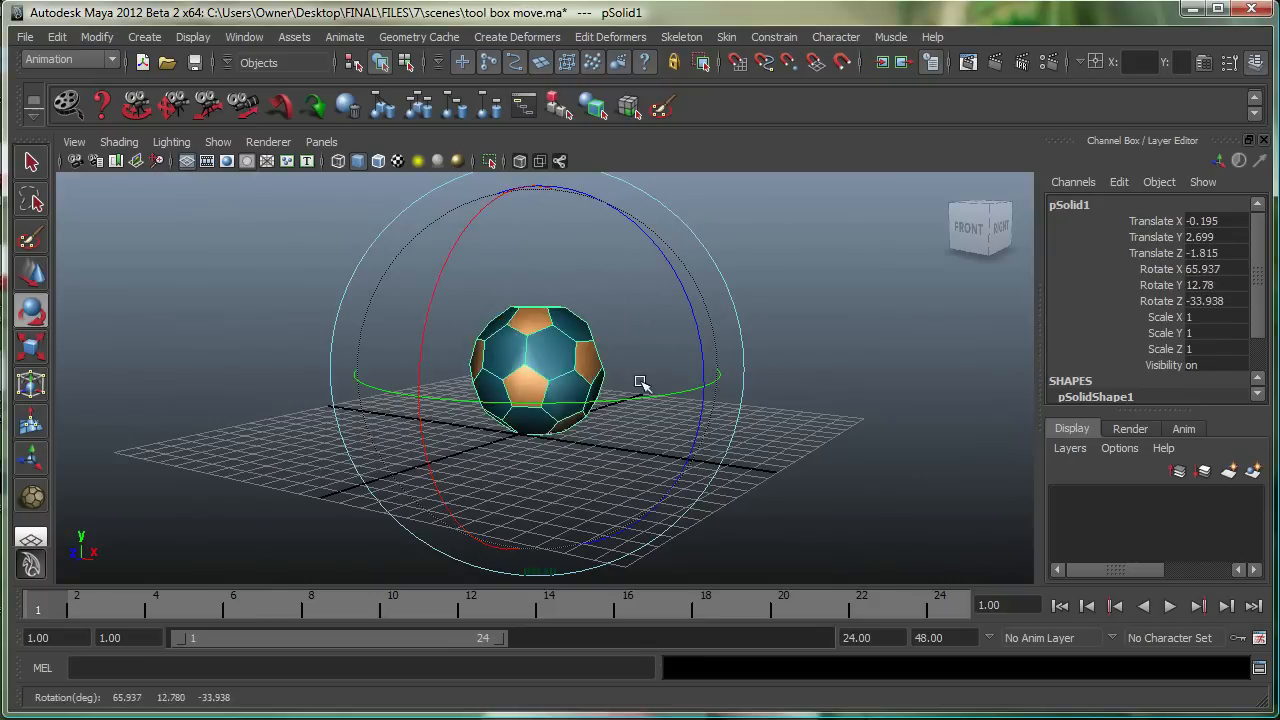
left_click_drag(640, 384, 556, 272)
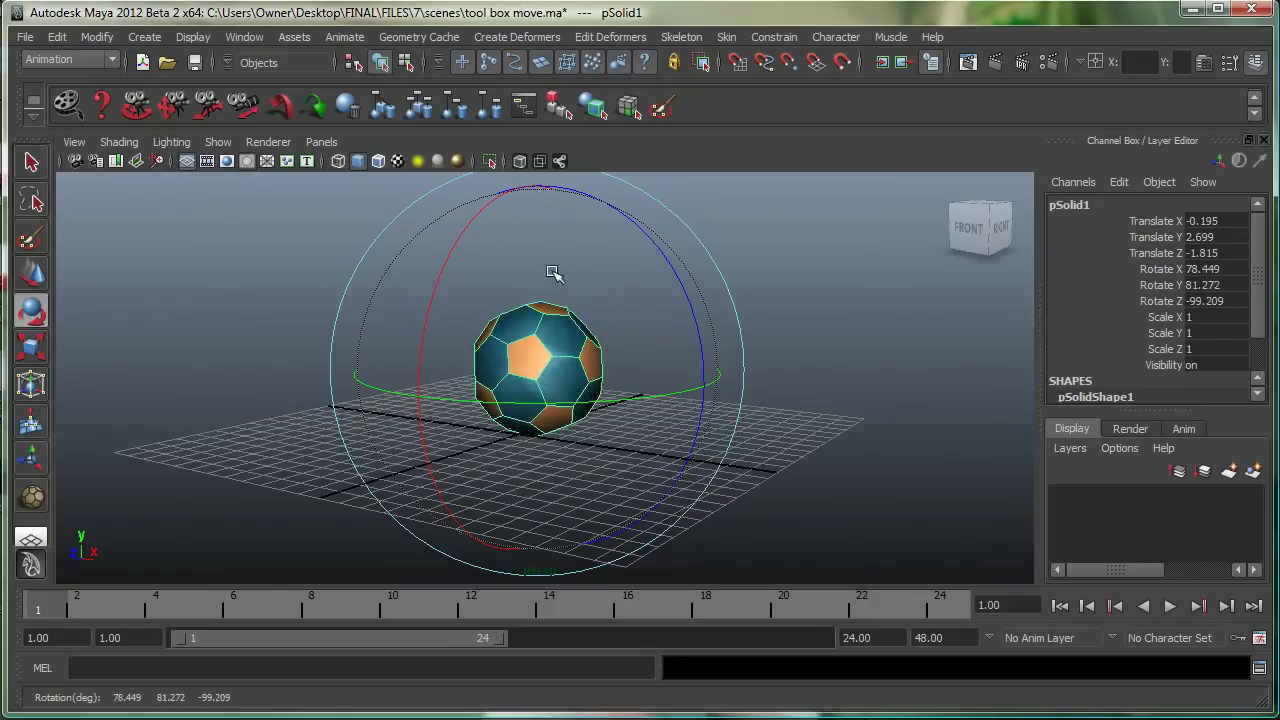
left_click_drag(556, 272, 830, 356)
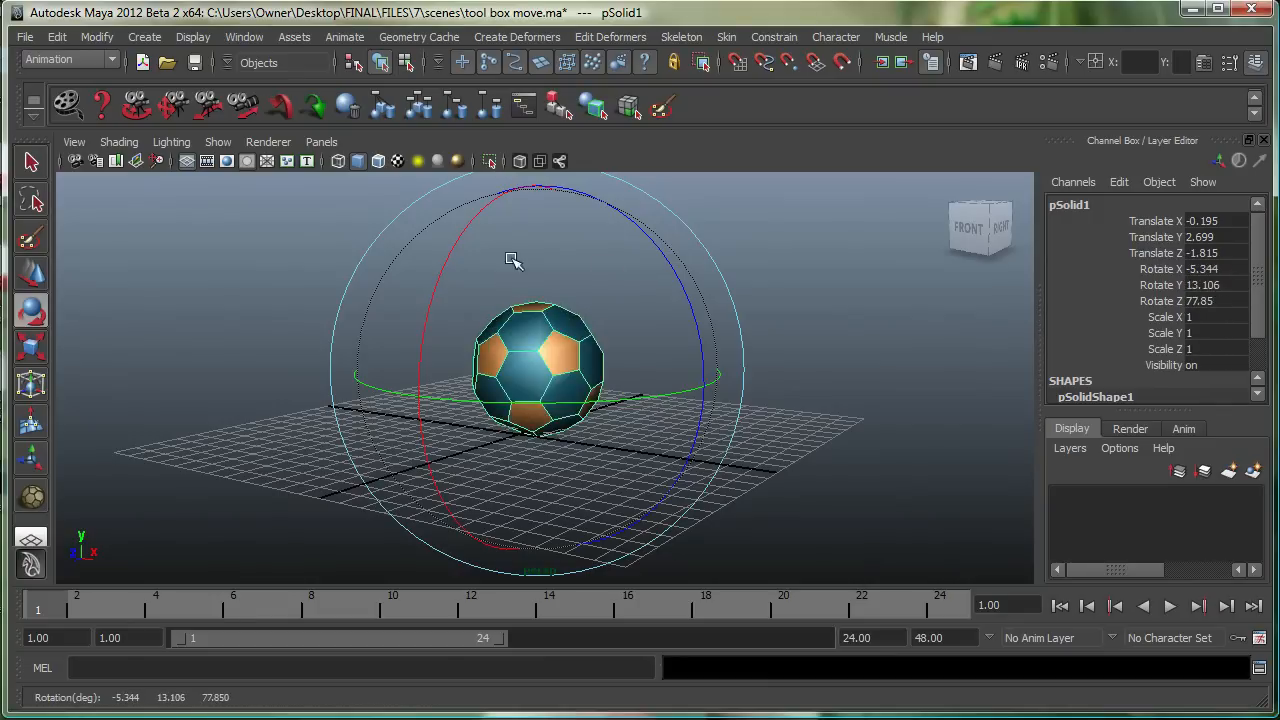
left_click_drag(510, 260, 736, 280)
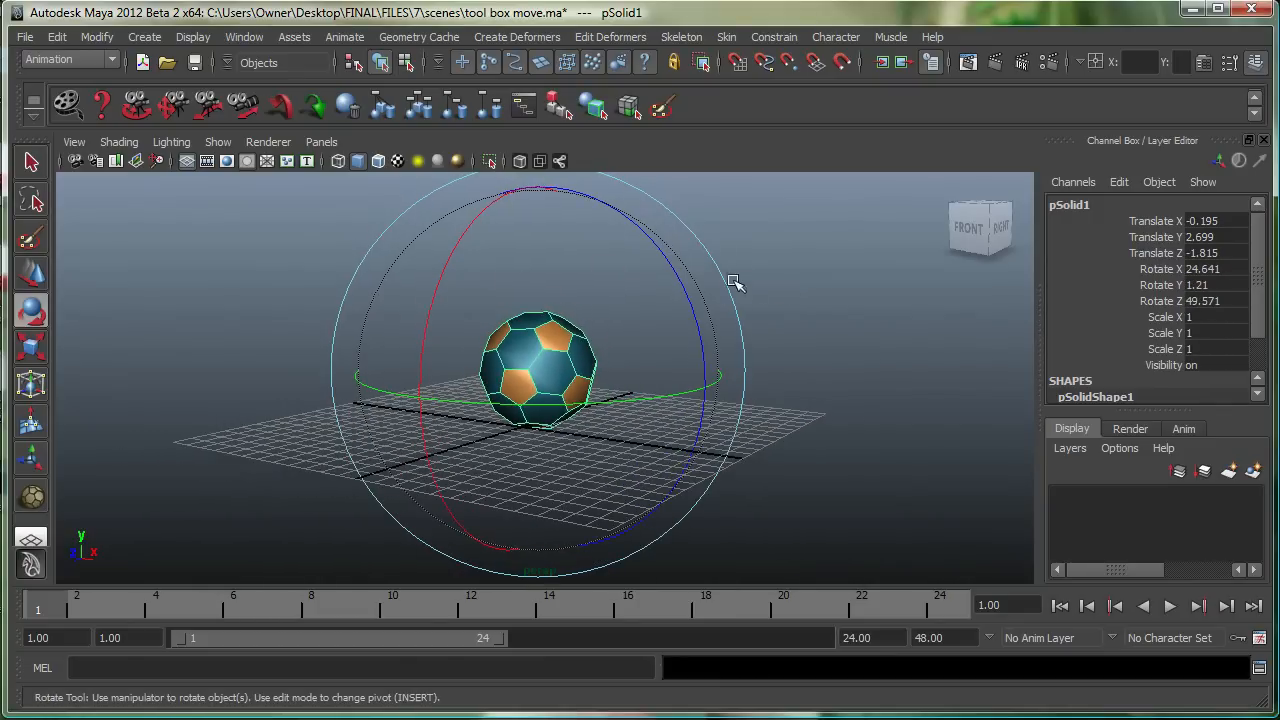
mouse_move(682, 210)
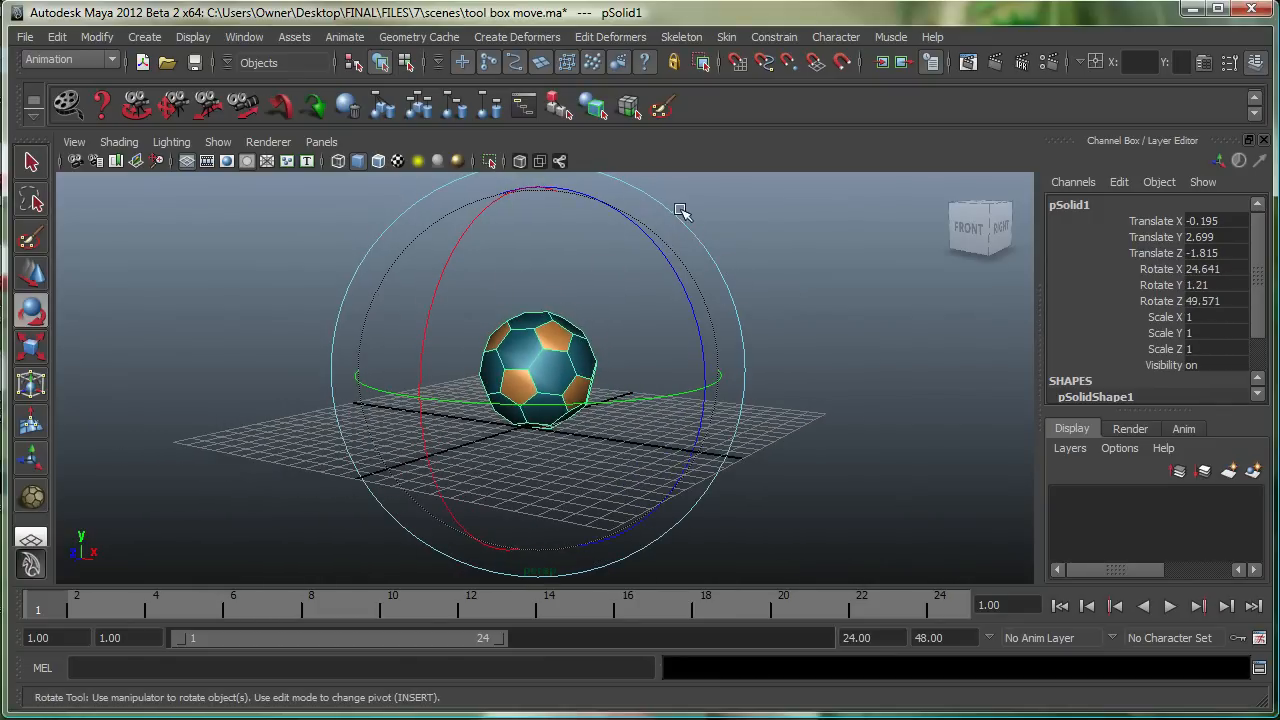
mouse_move(644, 192)
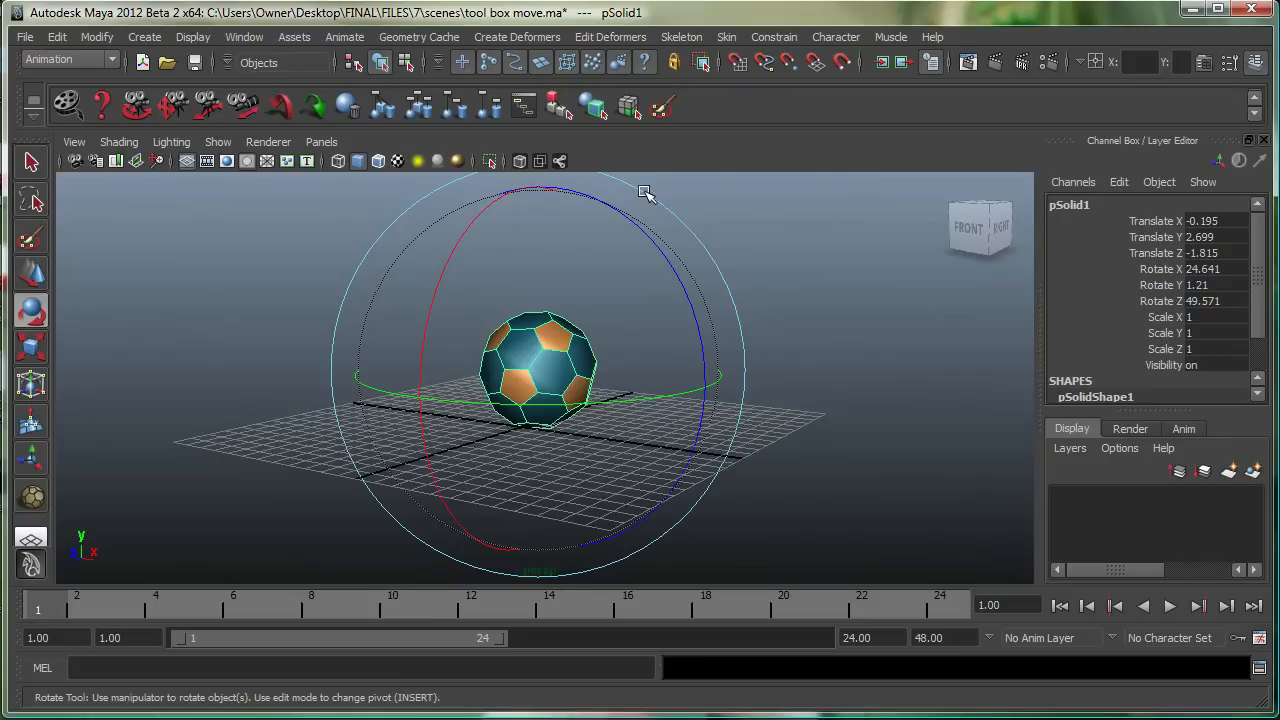
mouse_move(644, 192)
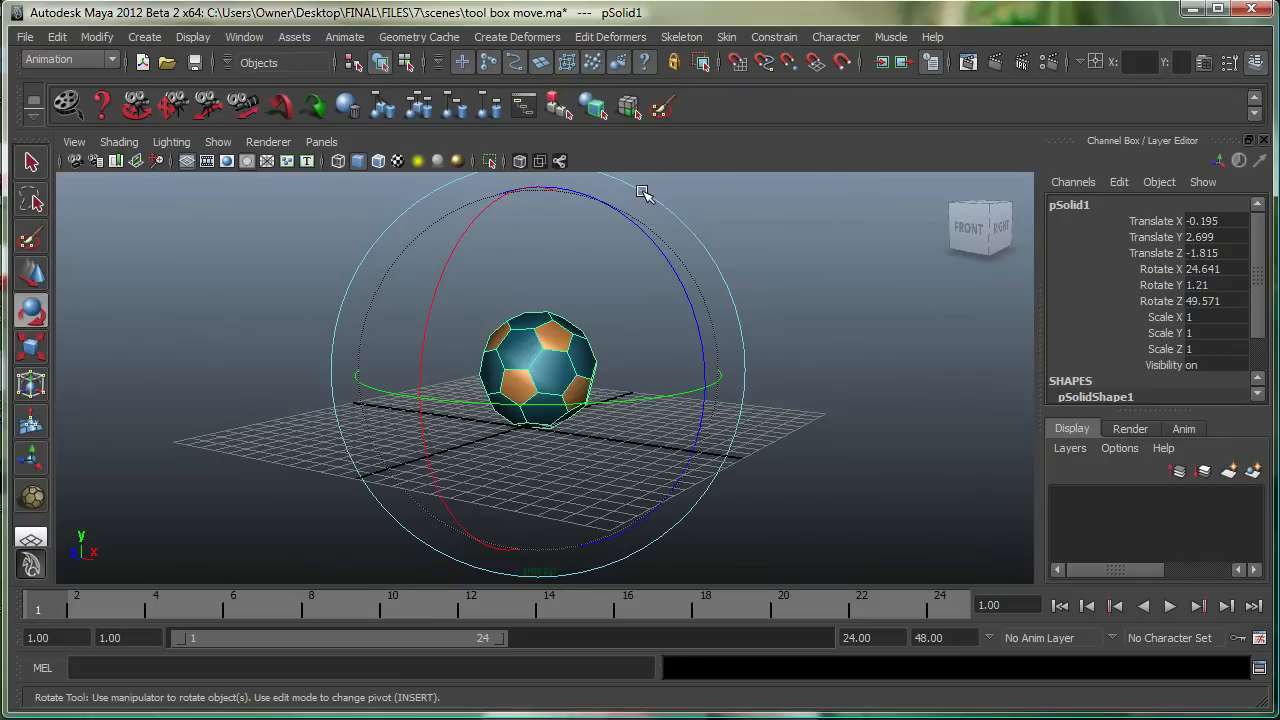
left_click_drag(640, 192, 596, 224)
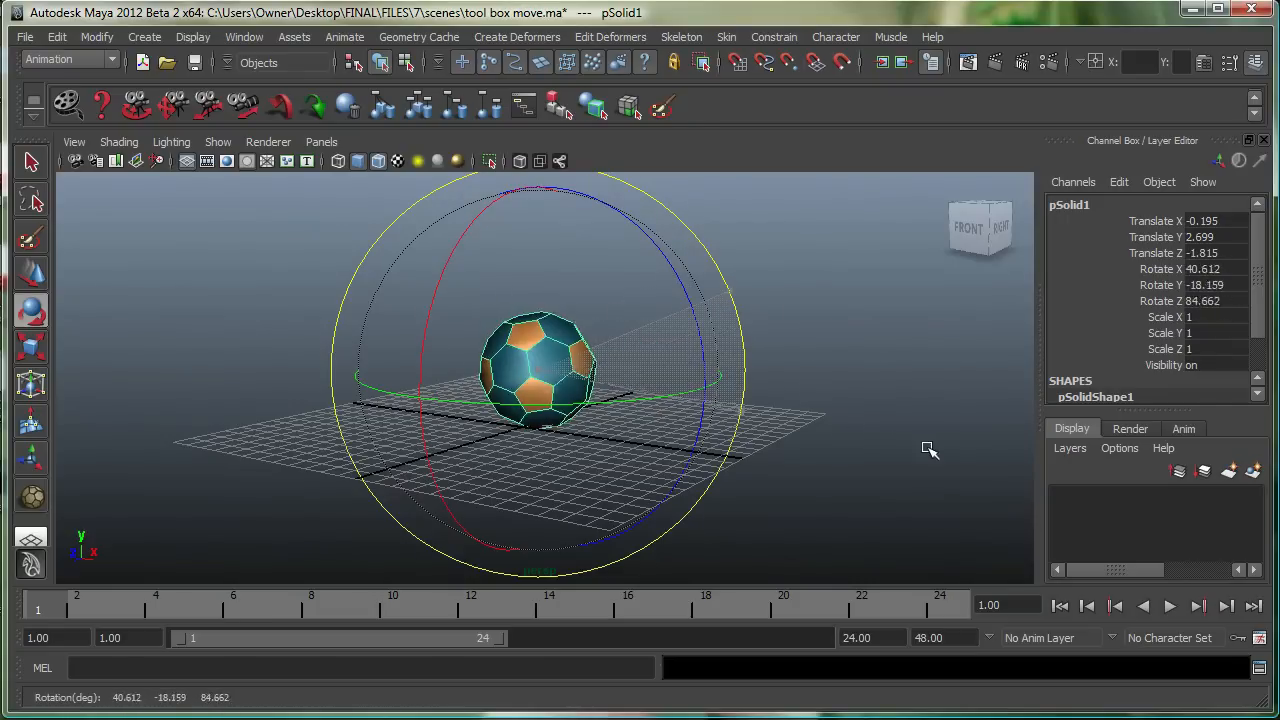
- Switch to the Scale tool and stretch the ball taller along Y into an upright egg shape
left_click(32, 348)
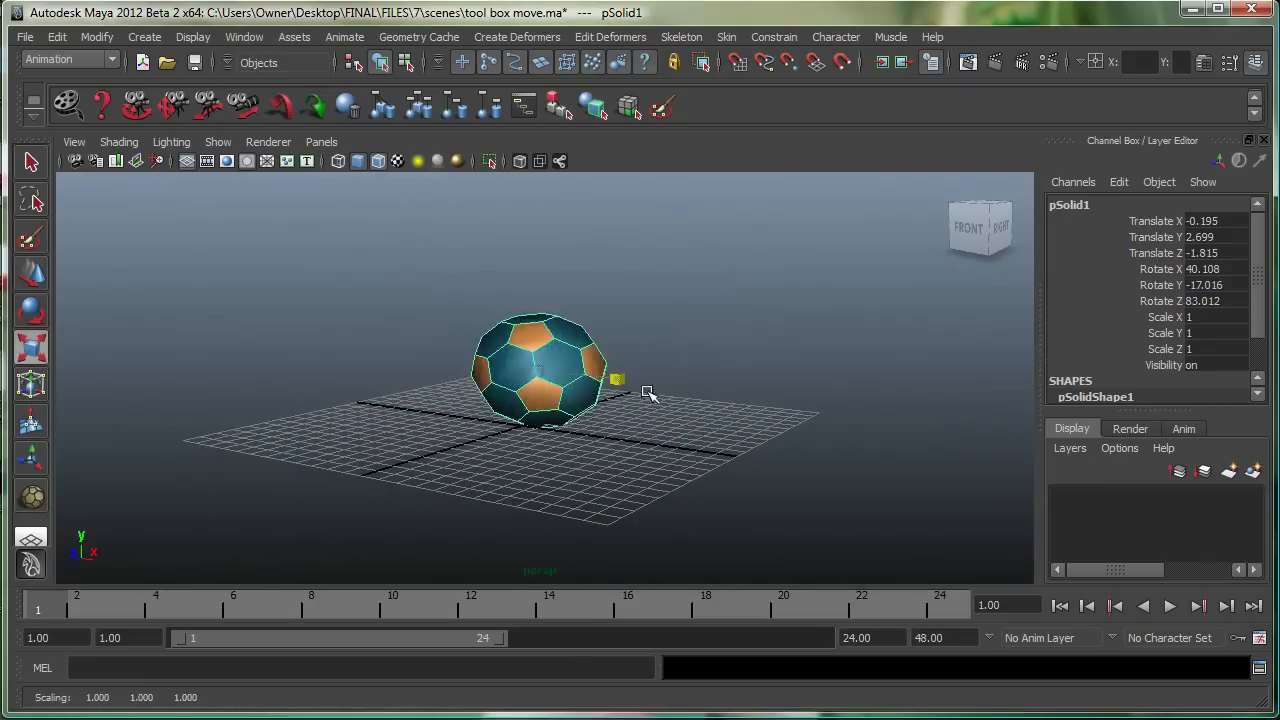
left_click_drag(616, 380, 540, 276)
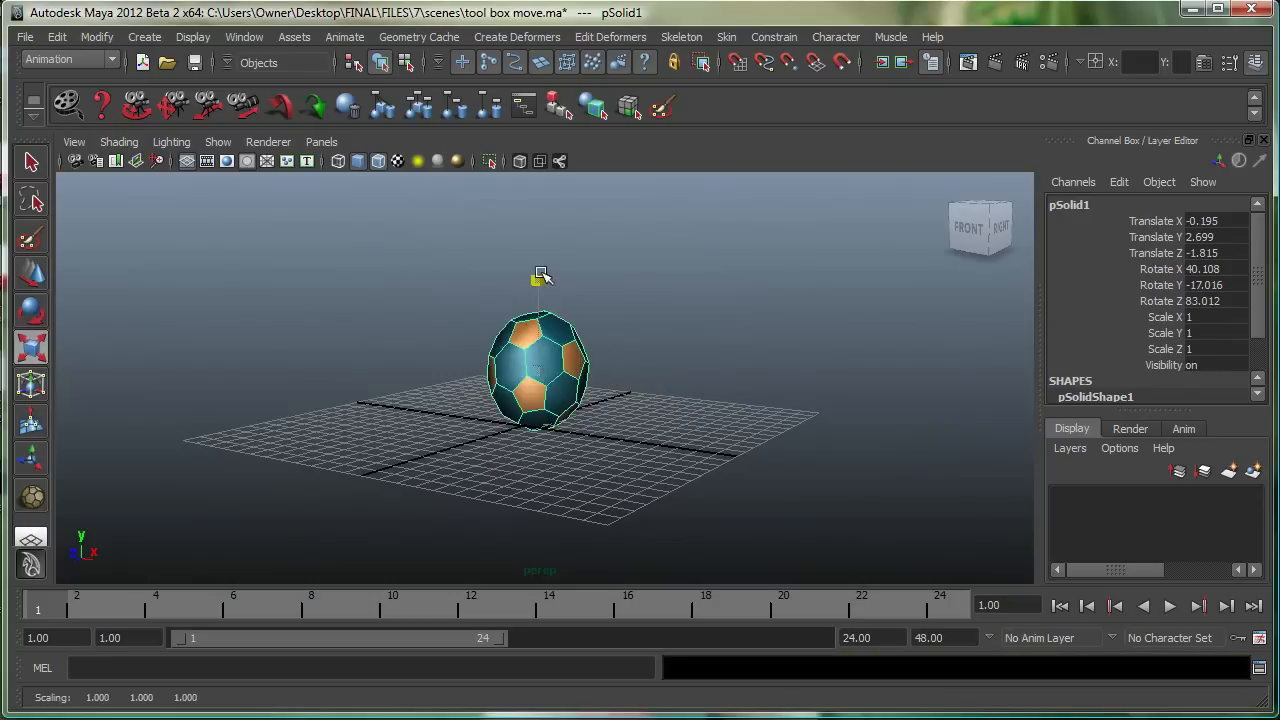